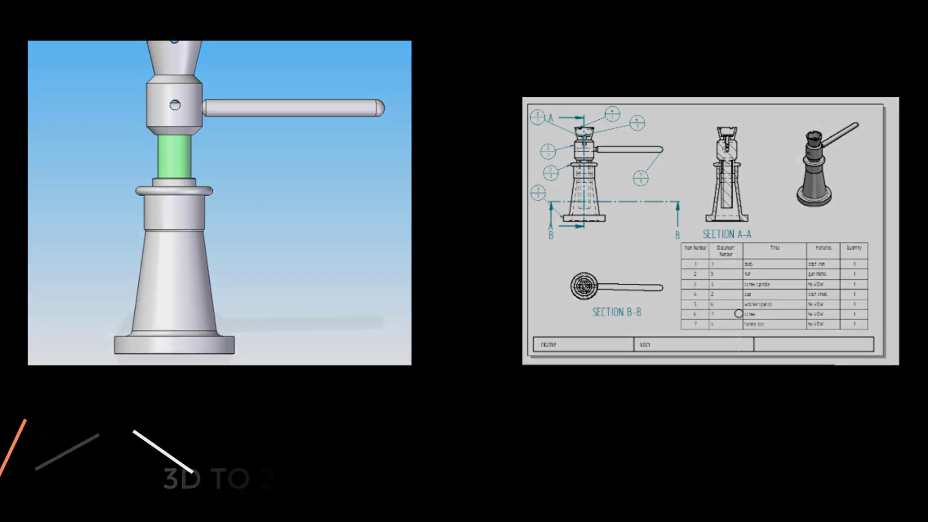
Step: Create a new drawing from the screw jack assembly via File > Create Drawing
click(23, 20)
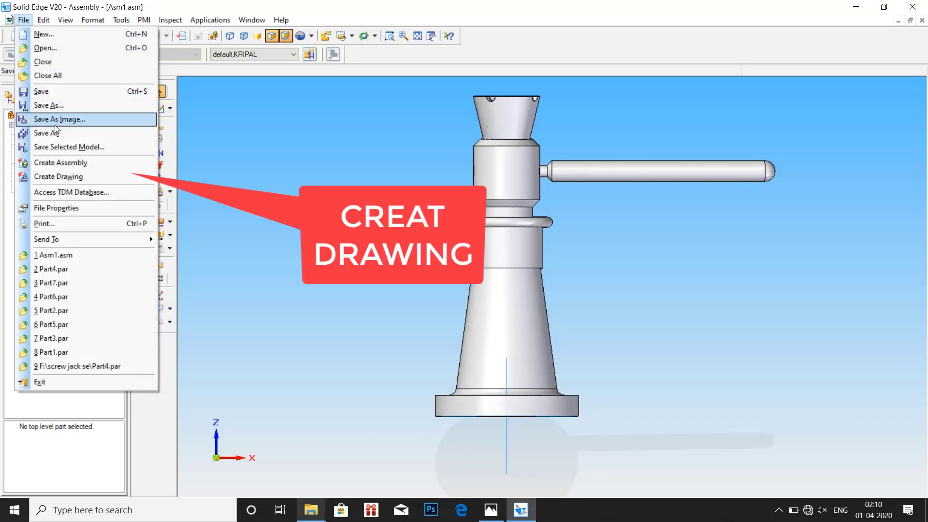
click(58, 176)
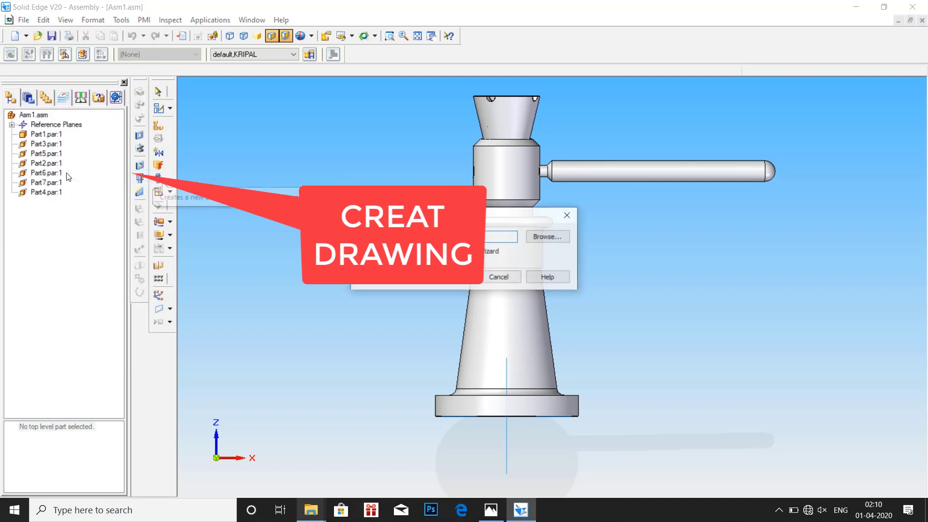
click(499, 277)
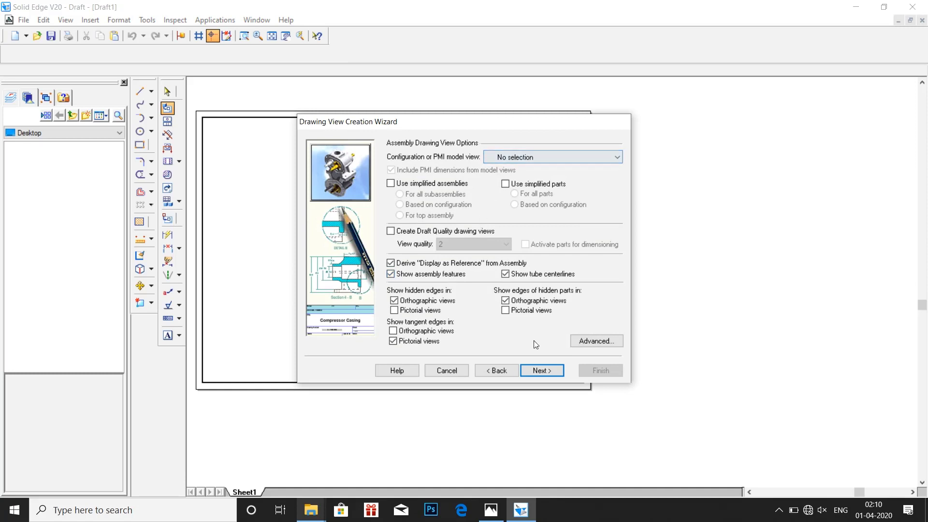
Step: Accept a custom orientation and finish the wizard to place front, side, top and isometric views
click(541, 370)
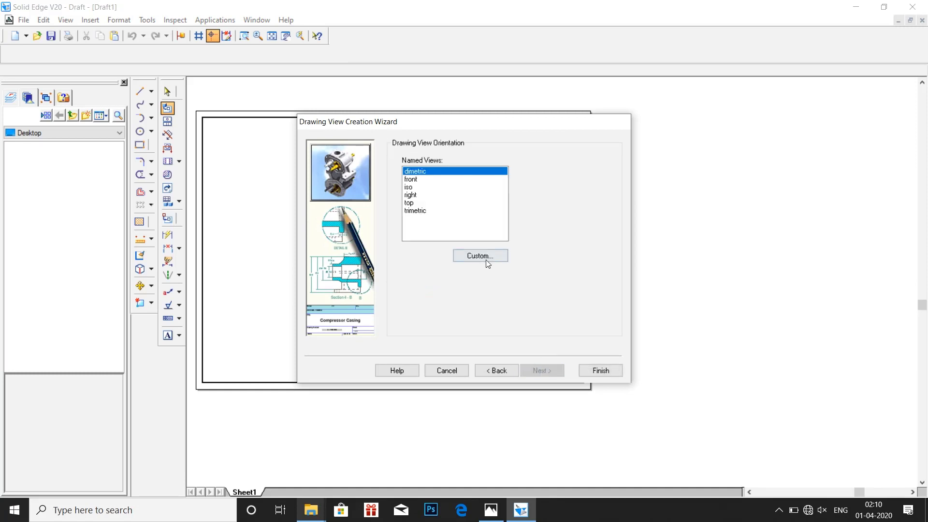
click(481, 255)
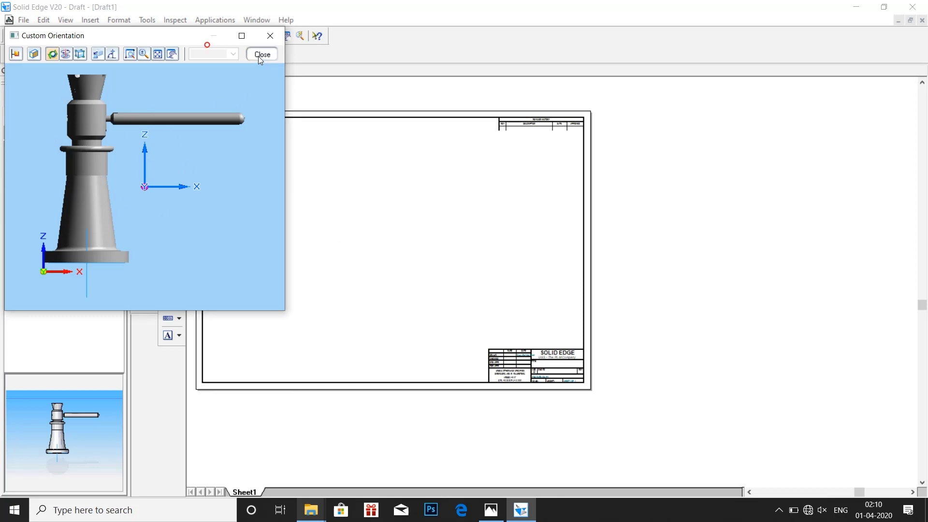
click(261, 54)
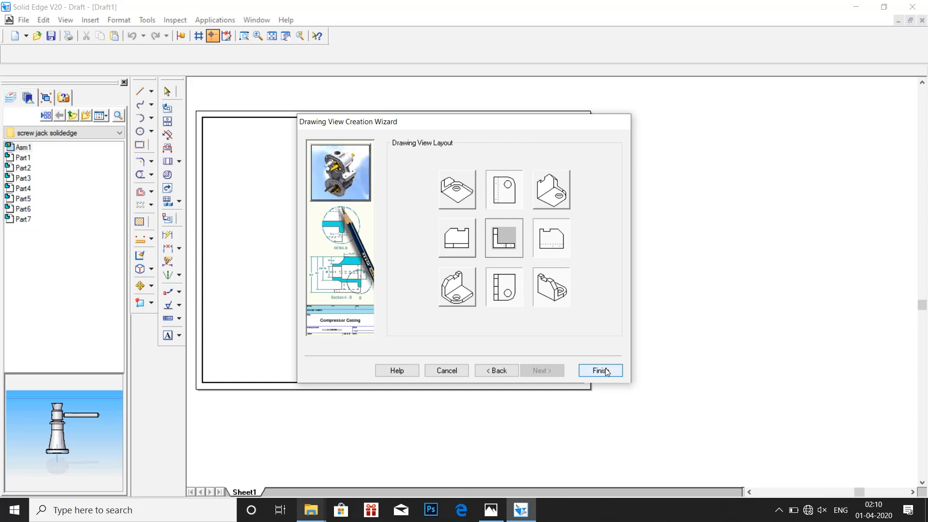
click(600, 371)
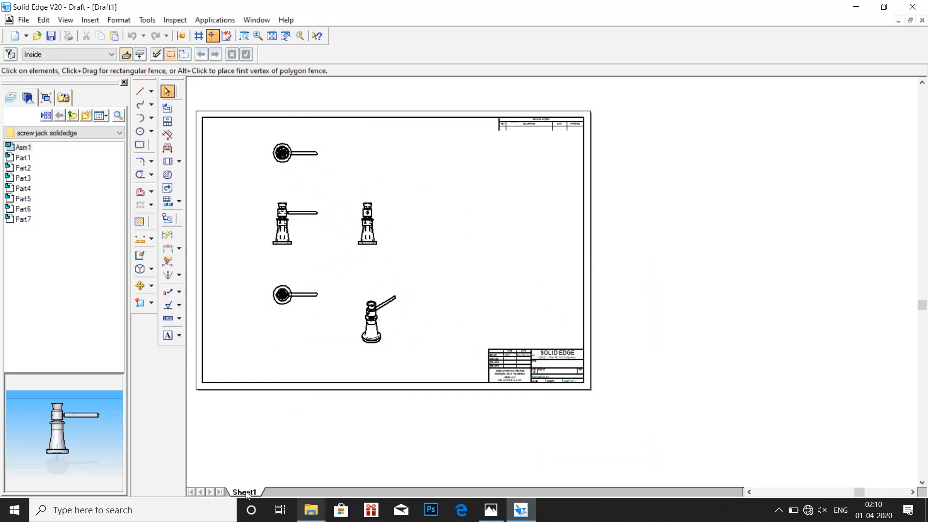
Step: Set the Sheet1 background to A4-Sheet in Sheet Setup
right_click(244, 492)
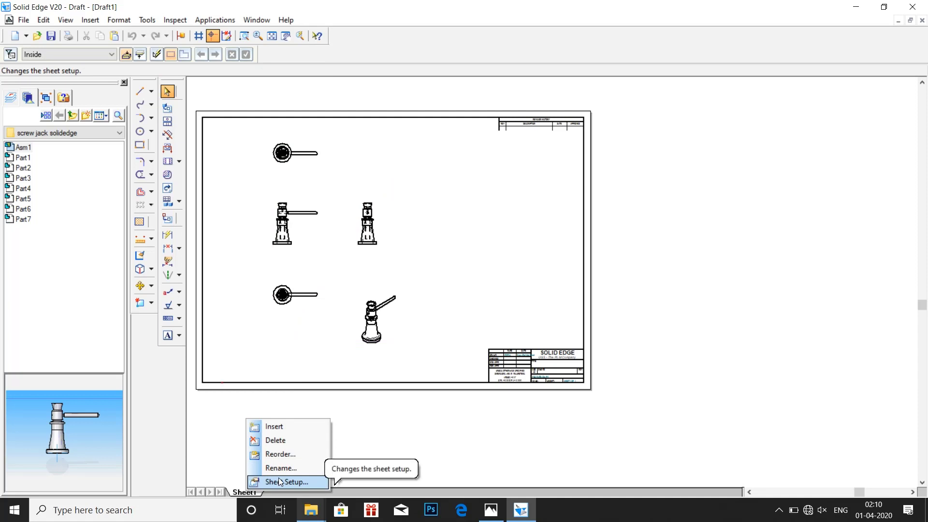
click(289, 481)
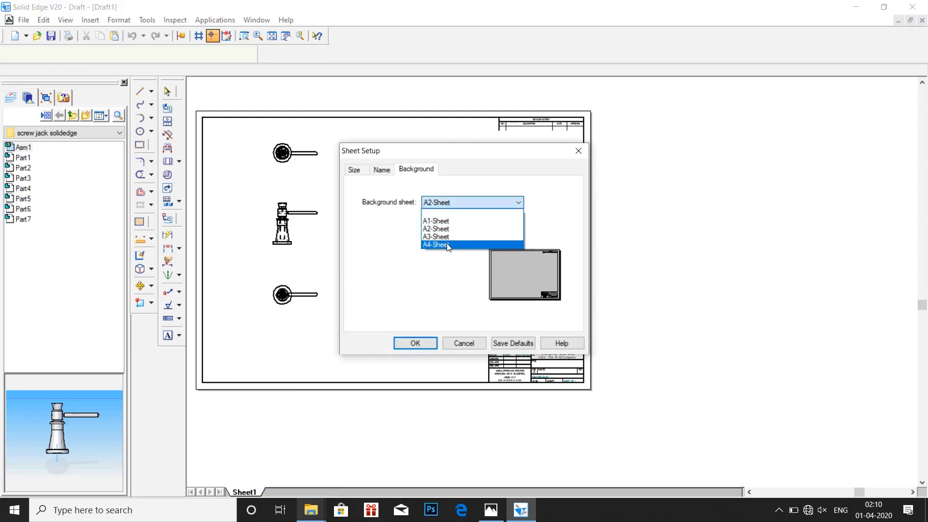
click(435, 244)
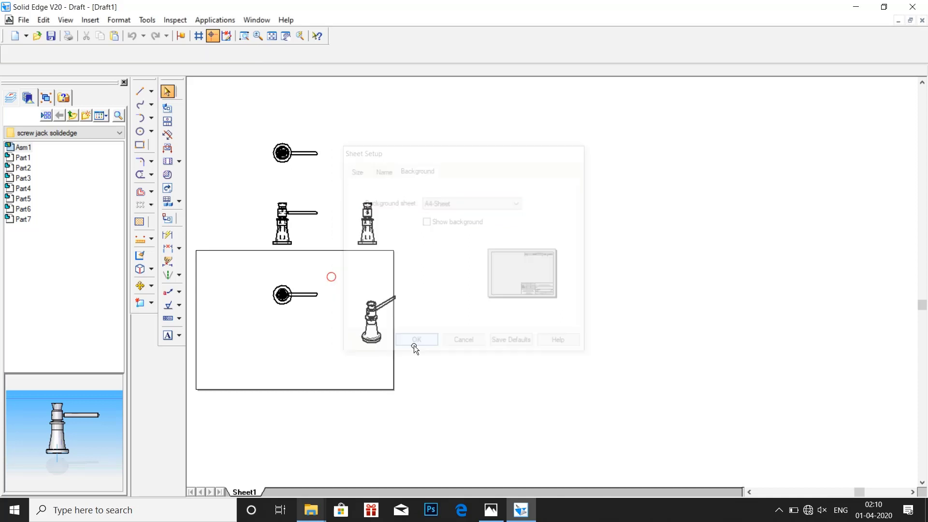
click(415, 339)
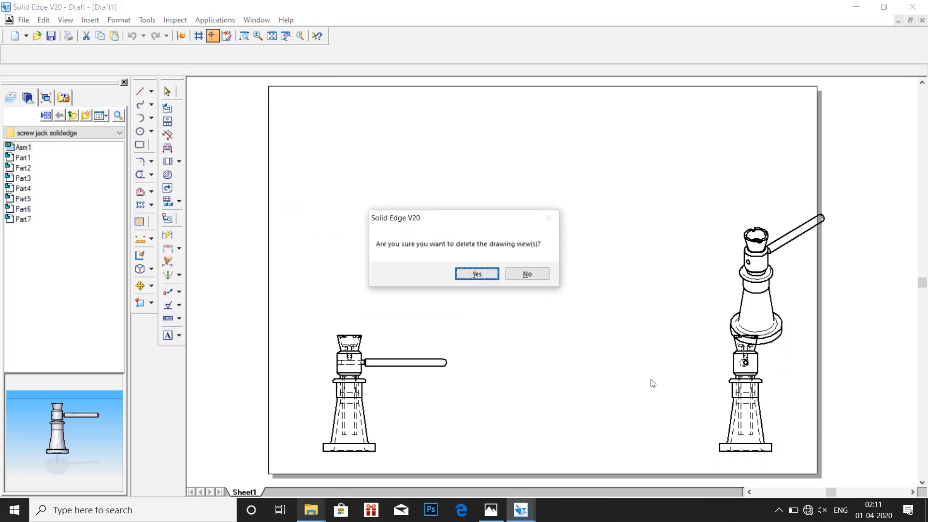
Step: Confirm deleting the unwanted views, keeping only the front and isometric views
click(476, 273)
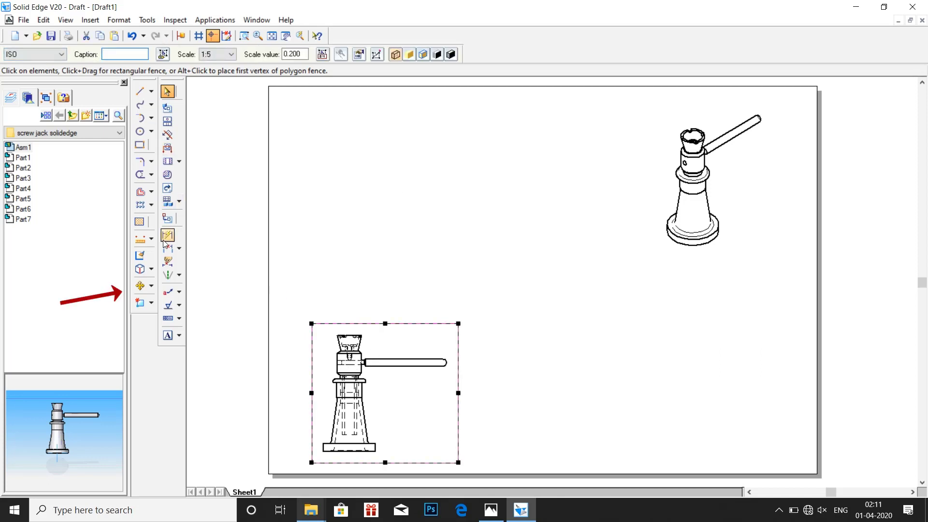
Step: Scale the front view by a factor of 1.25 about its centre point
click(152, 287)
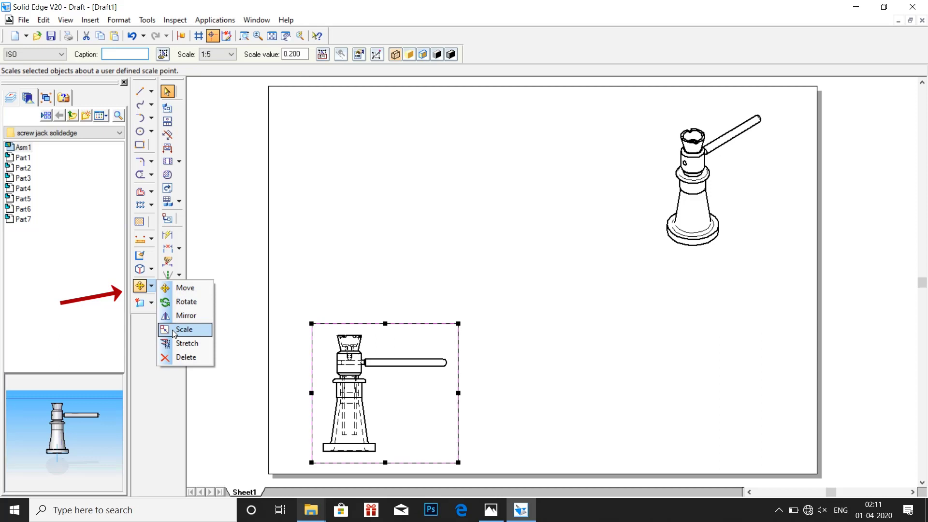
click(184, 329)
text(1.25)
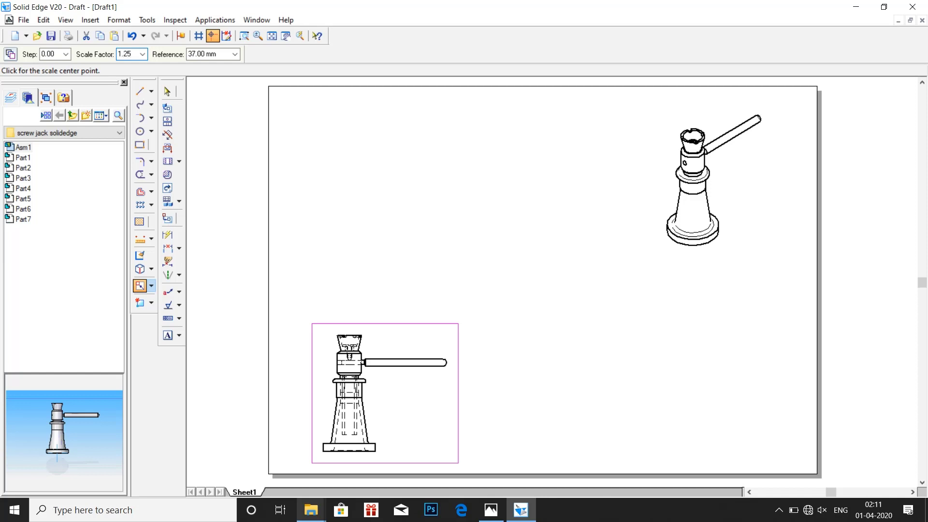
click(210, 54)
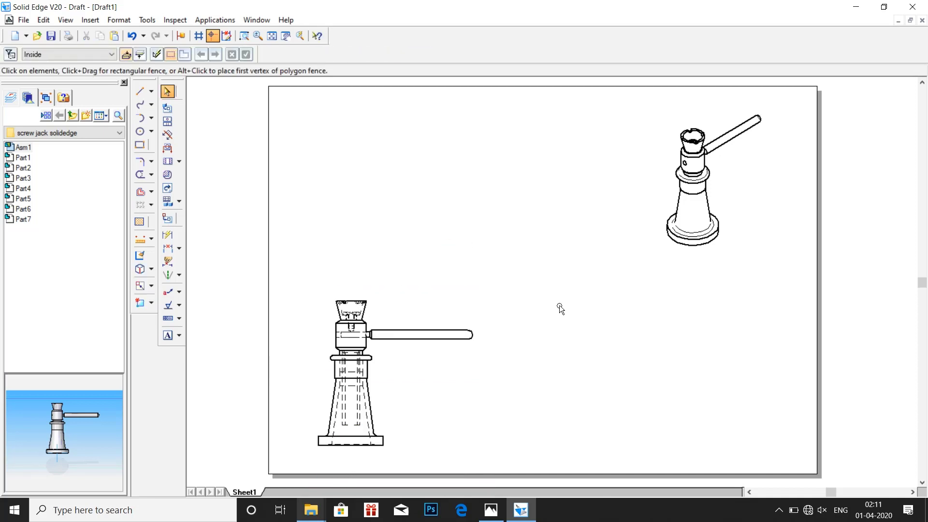
click(707, 178)
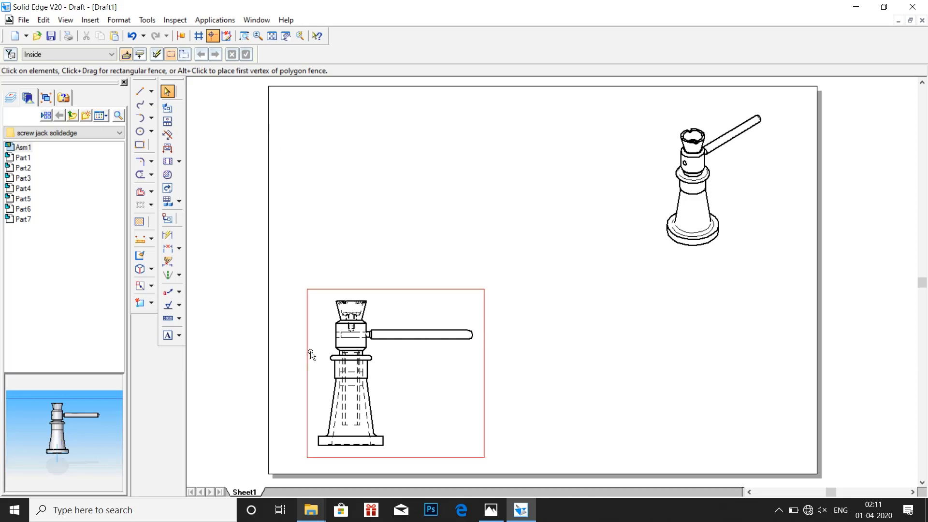
mouse_move(489, 292)
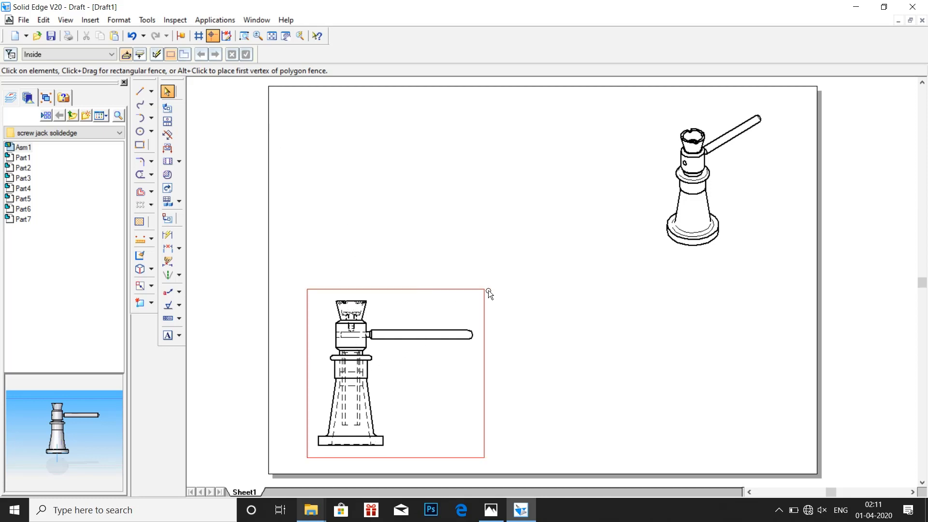
Step: Place a copy of the front view at the lower right of the sheet
click(622, 397)
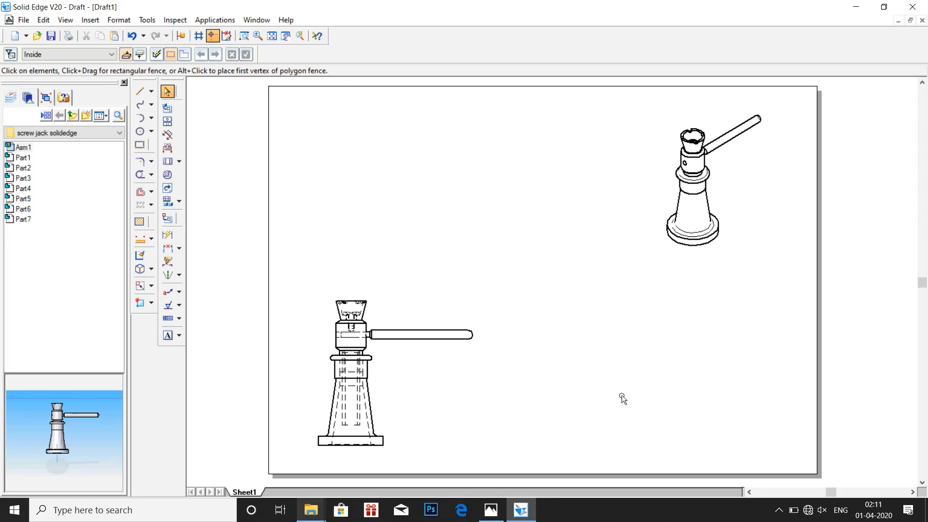
mouse_move(117, 204)
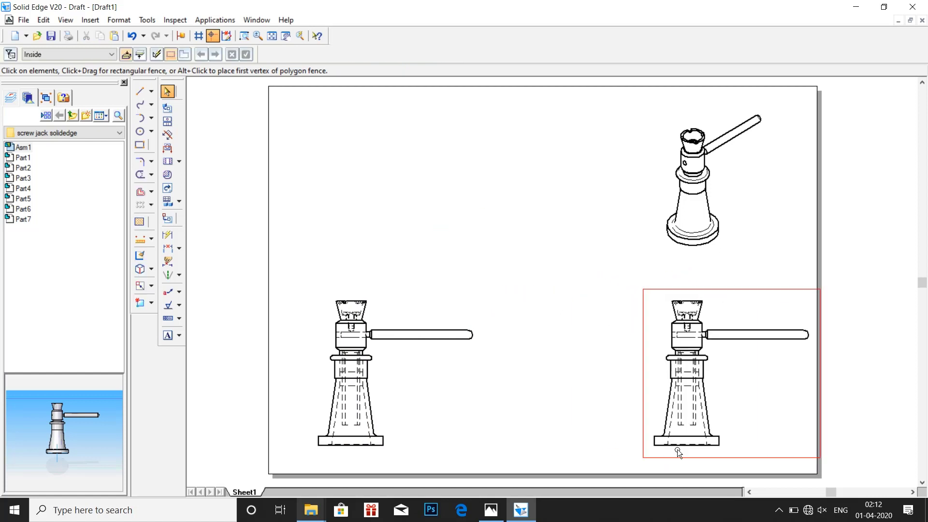
click(167, 136)
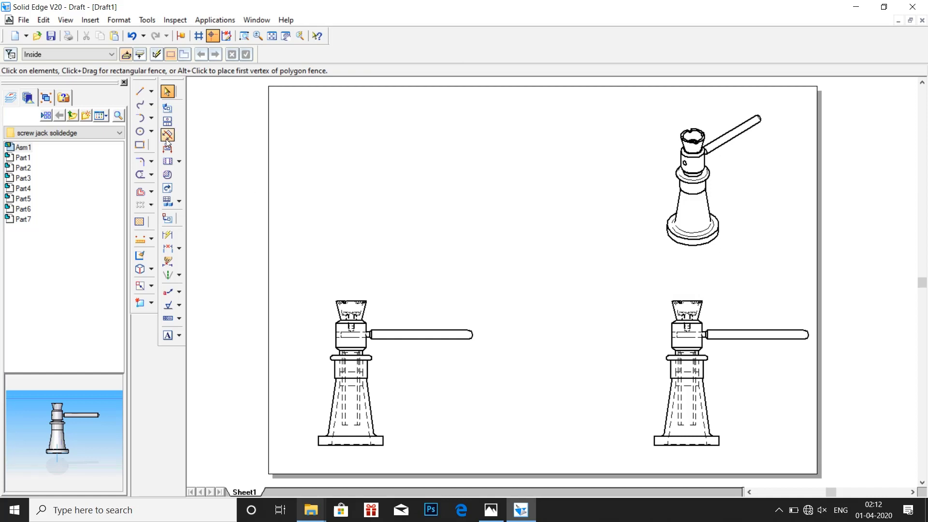
click(168, 135)
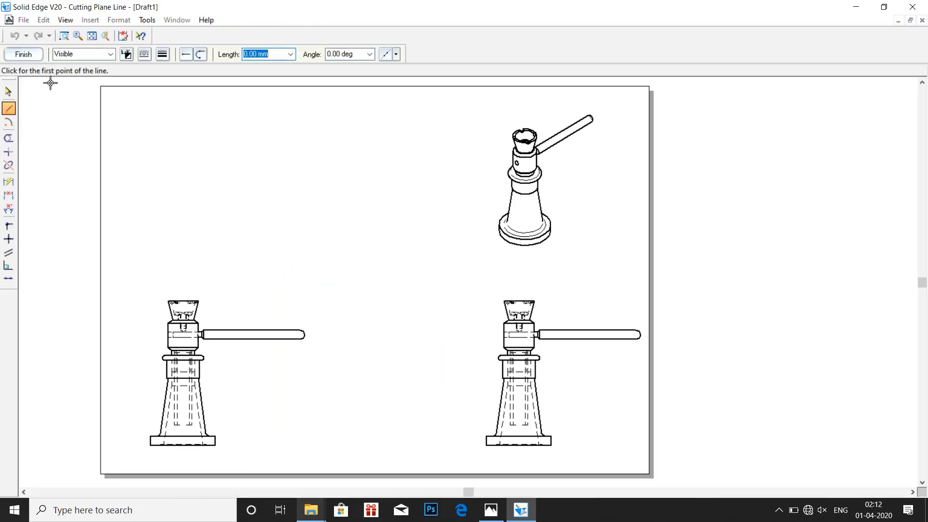
mouse_move(192, 273)
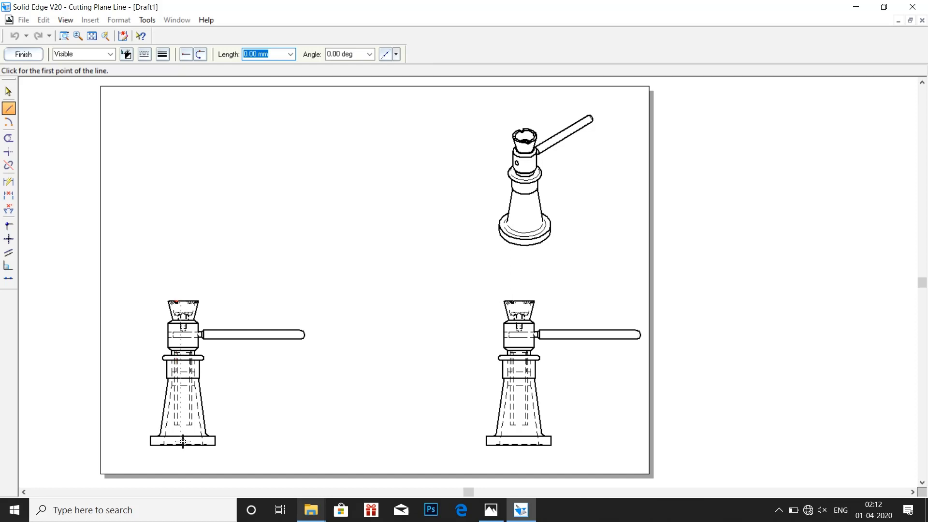
mouse_move(362, 307)
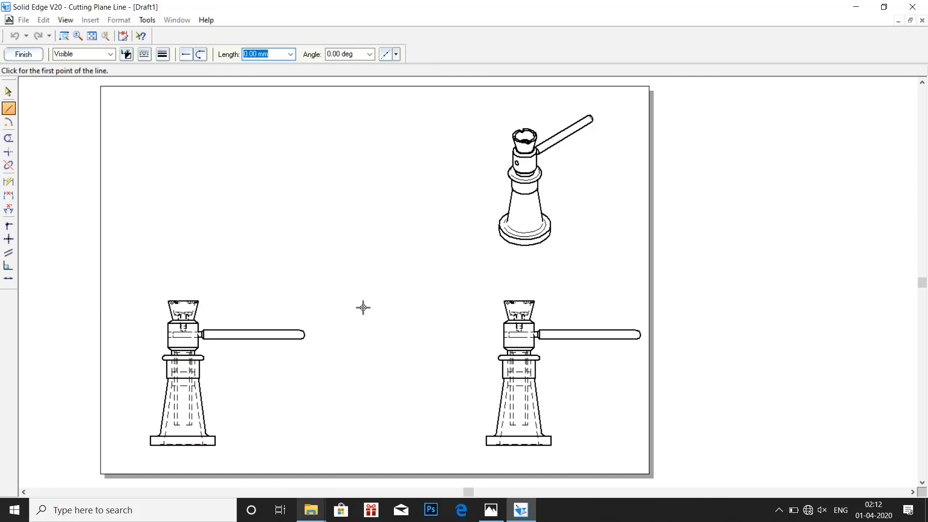
mouse_move(183, 282)
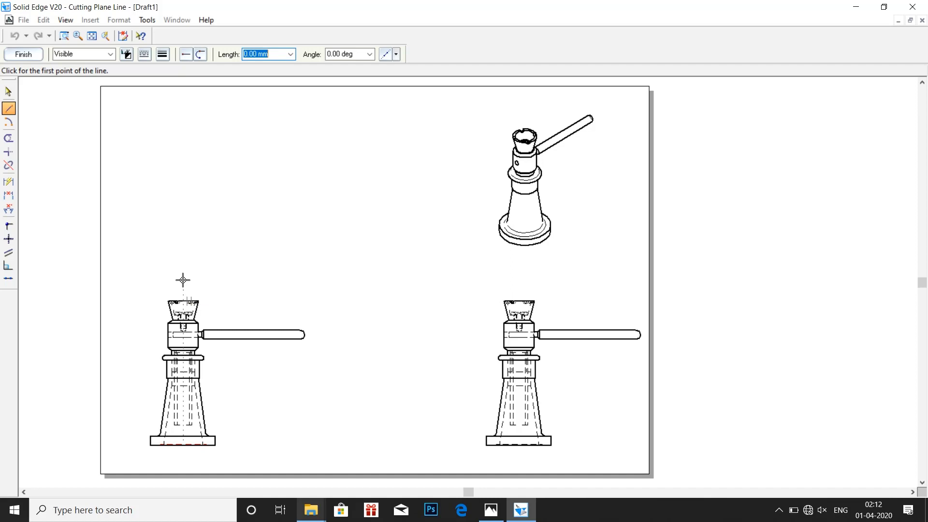
Step: Draw a vertical cutting plane A-A through the centre of the left front view
click(183, 281)
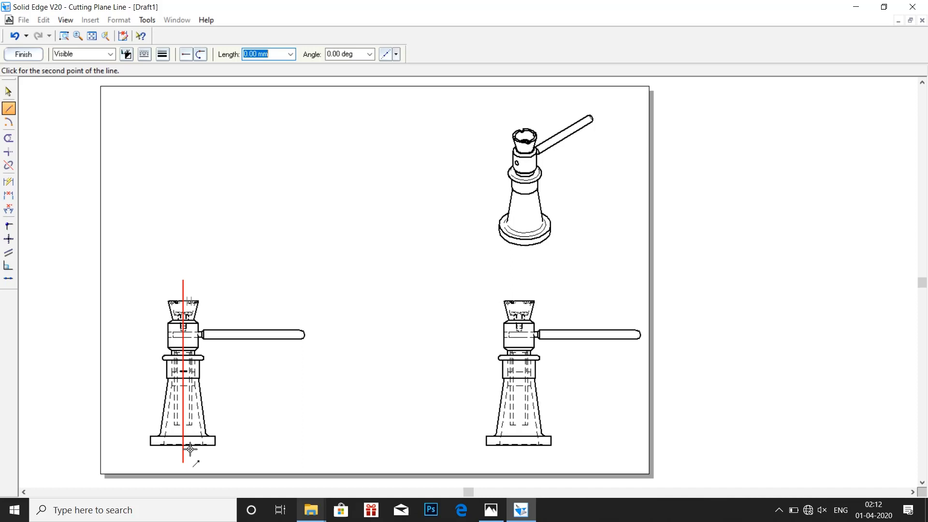
click(24, 54)
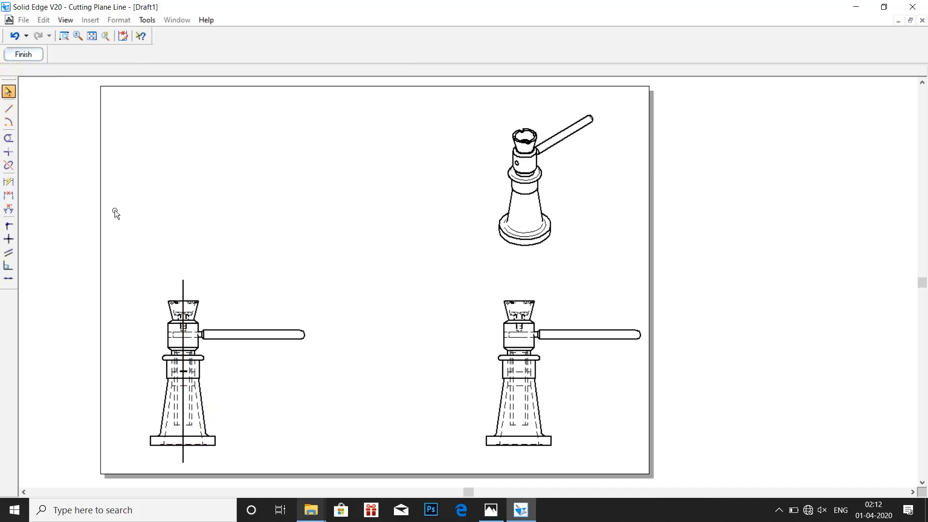
click(23, 54)
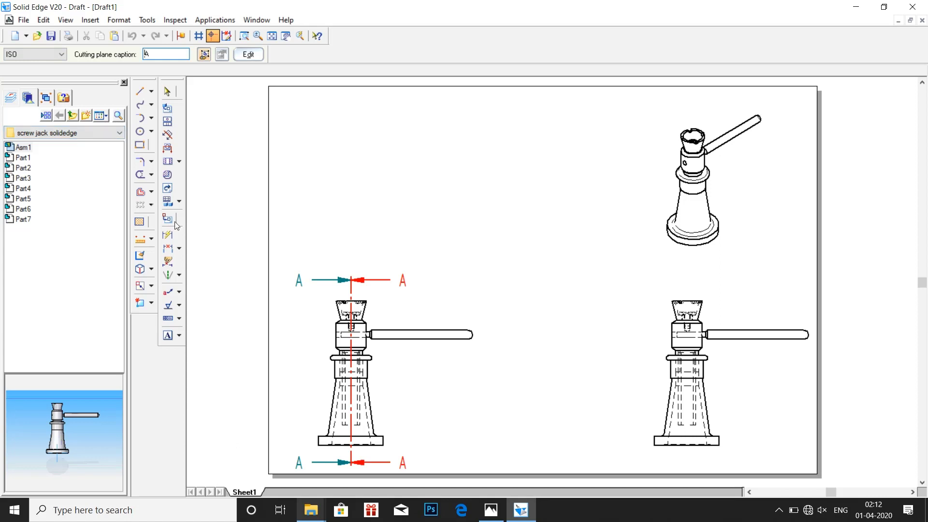
mouse_move(203, 324)
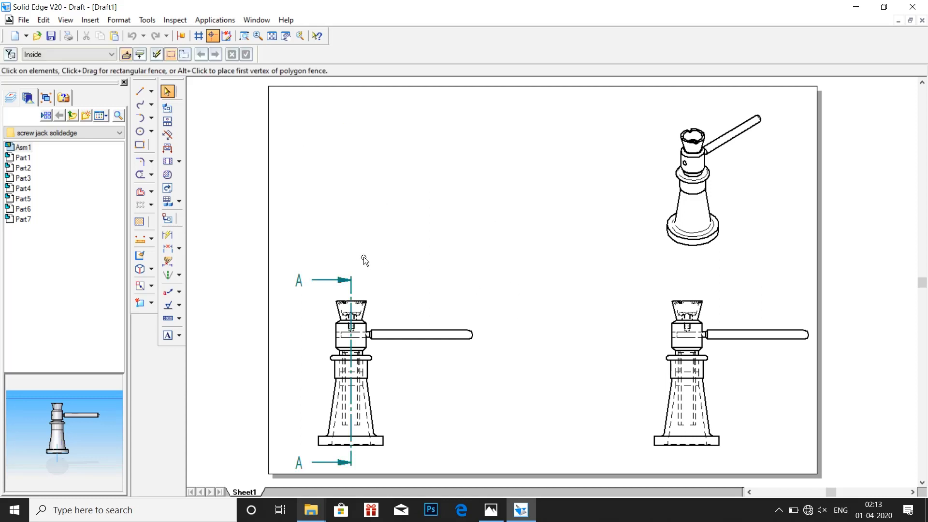
mouse_move(167, 123)
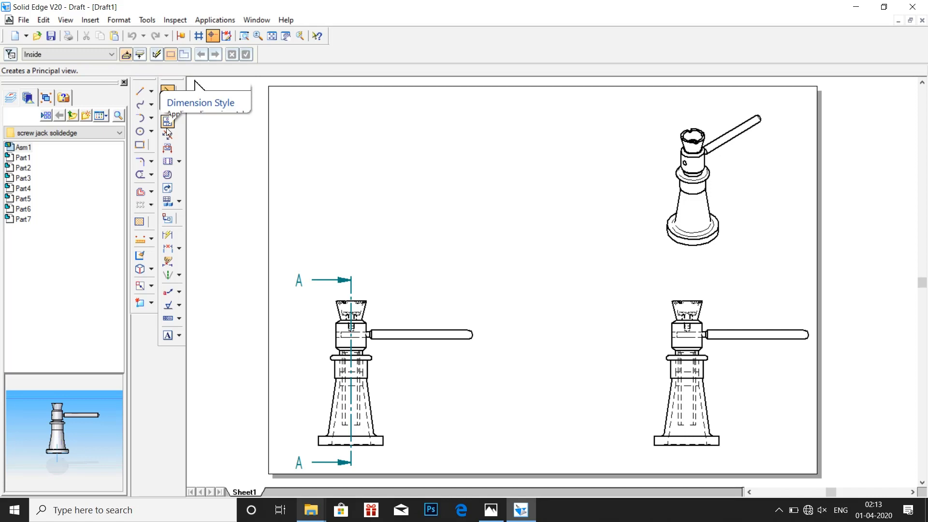
mouse_move(167, 162)
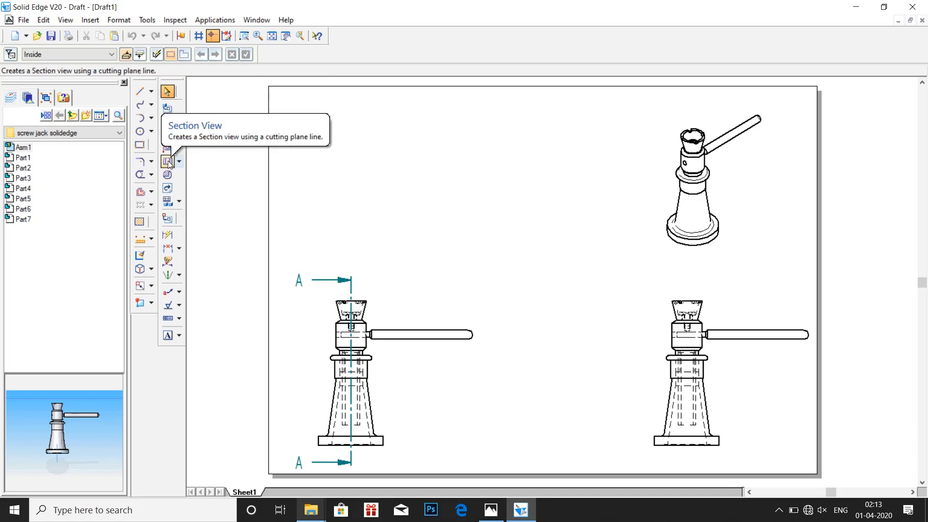
Step: Generate Section A-A from the vertical plane and place it between the two front views
click(168, 162)
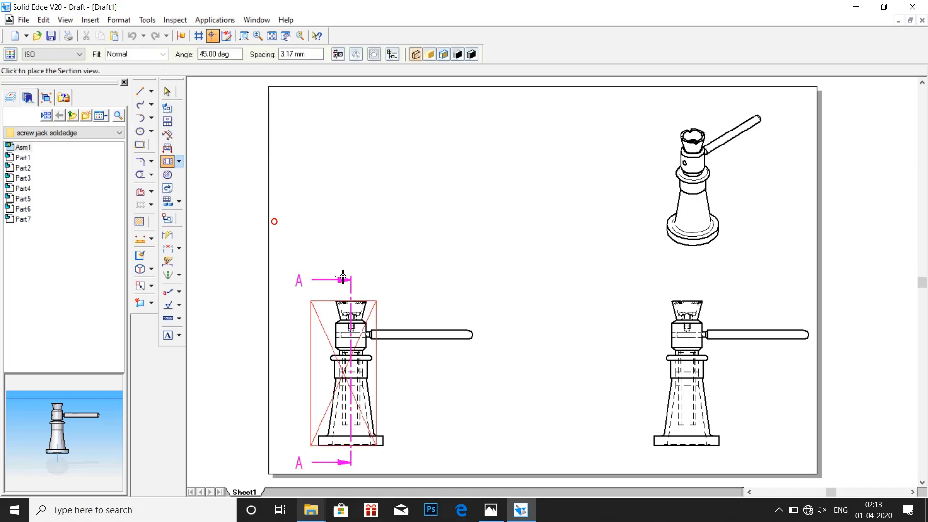
mouse_move(520, 296)
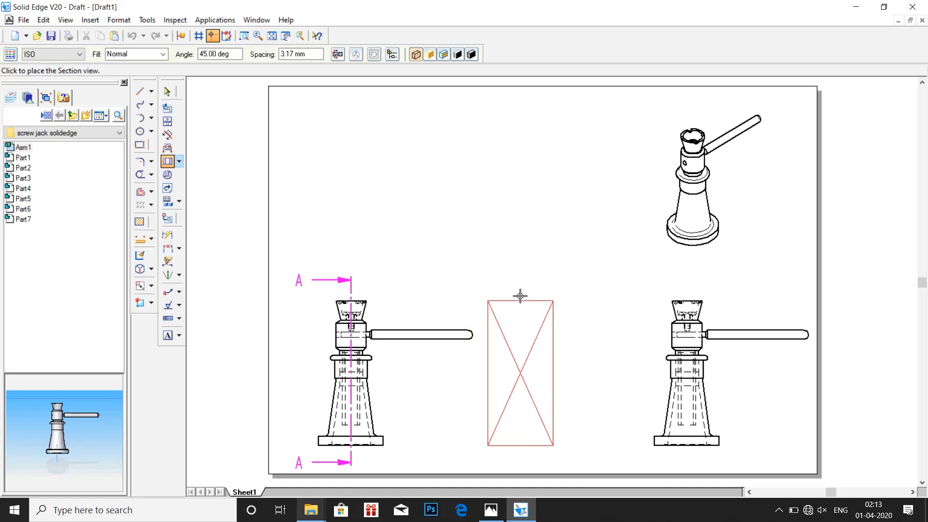
click(520, 373)
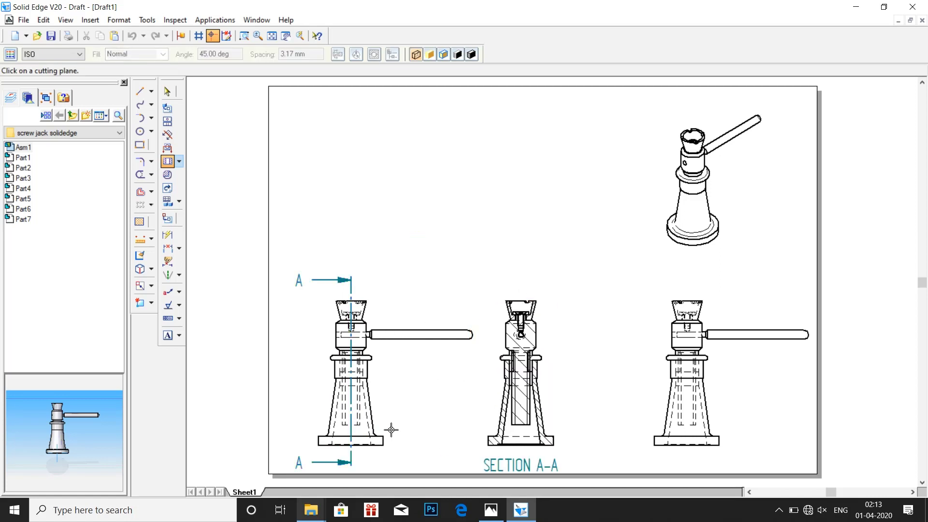
mouse_move(405, 349)
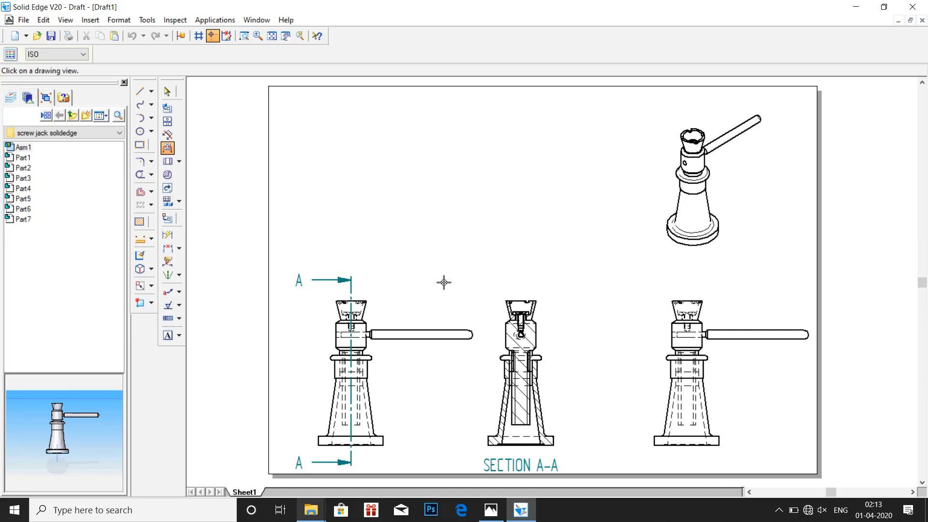
mouse_move(357, 401)
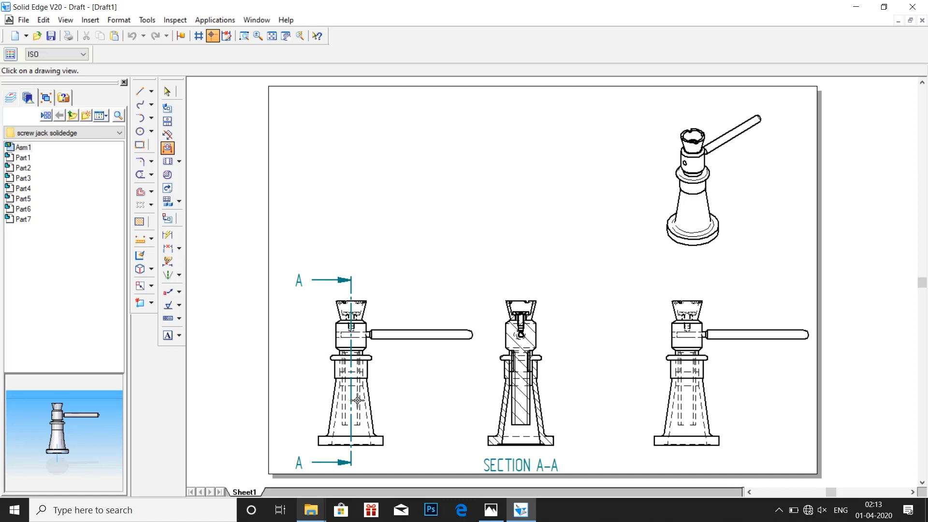
Step: Draw a horizontal cutting plane B-B across the lower body of the left front view, dismissing the warning
click(356, 400)
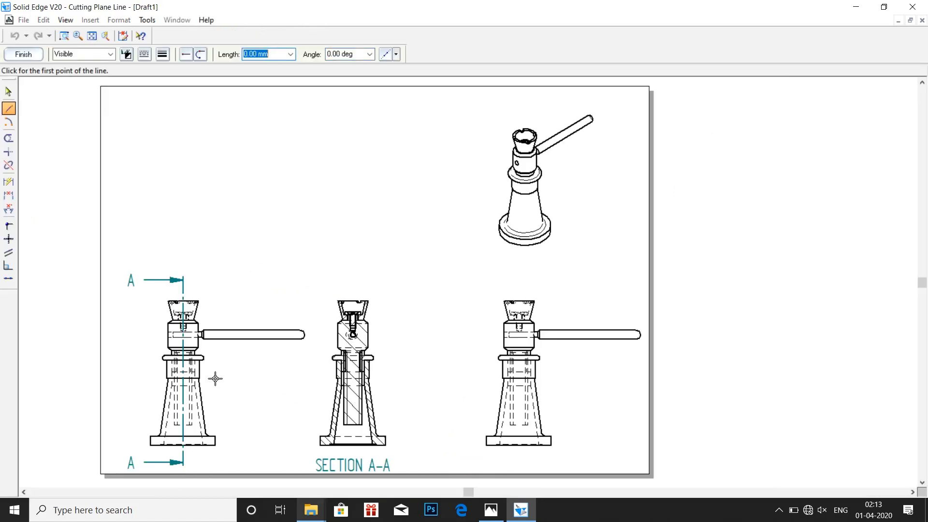
mouse_move(24, 54)
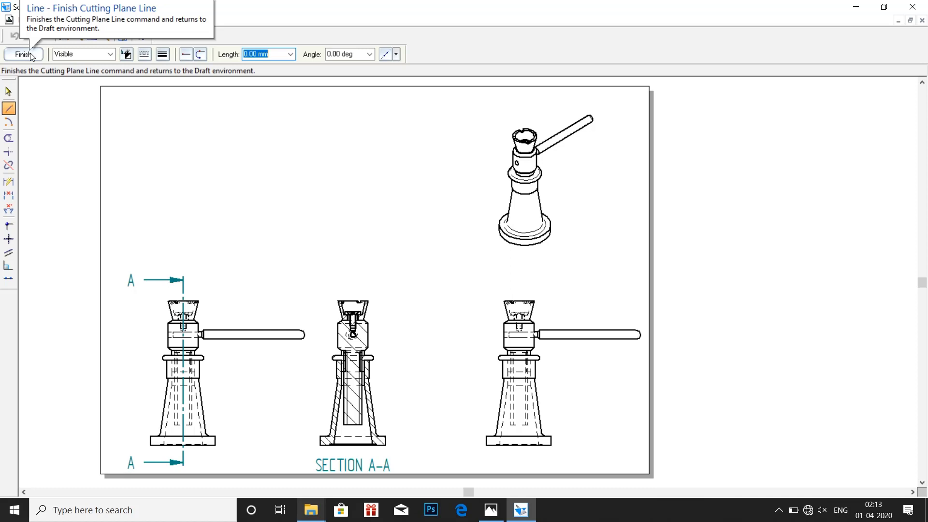
click(22, 54)
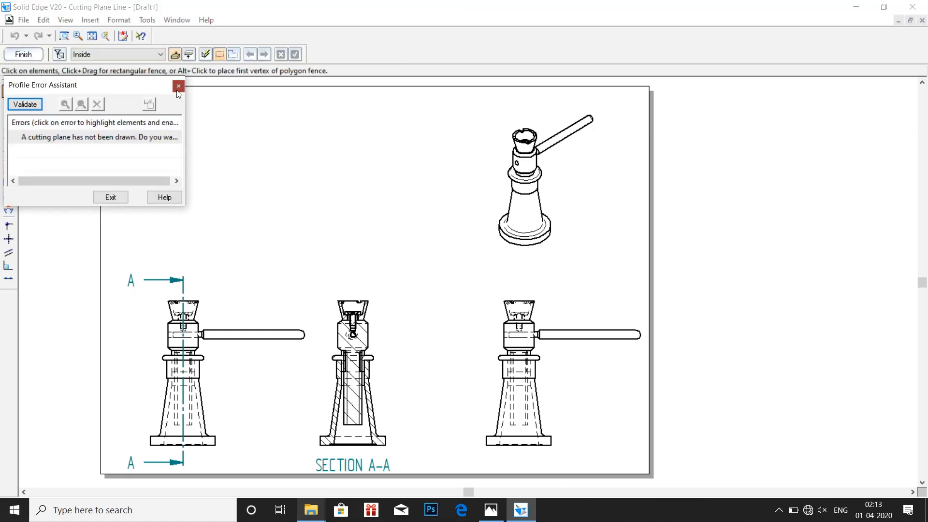
click(178, 86)
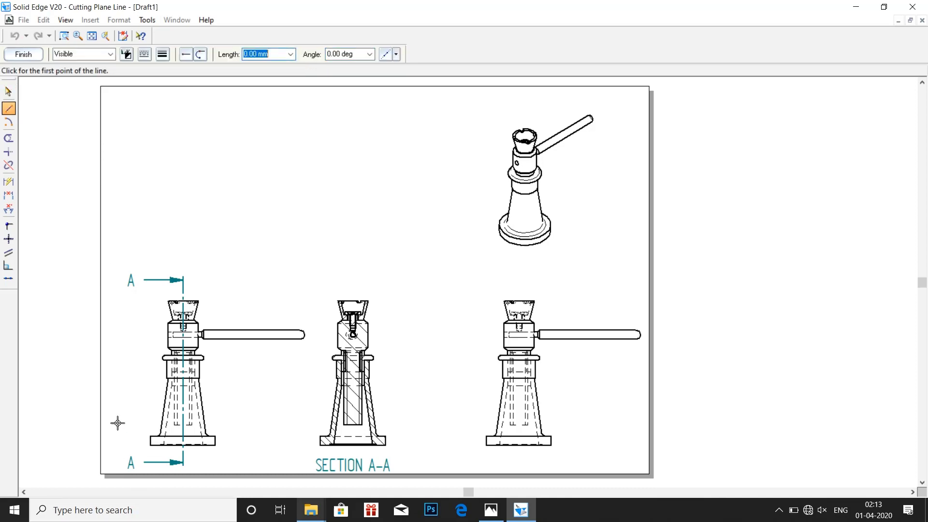
click(118, 418)
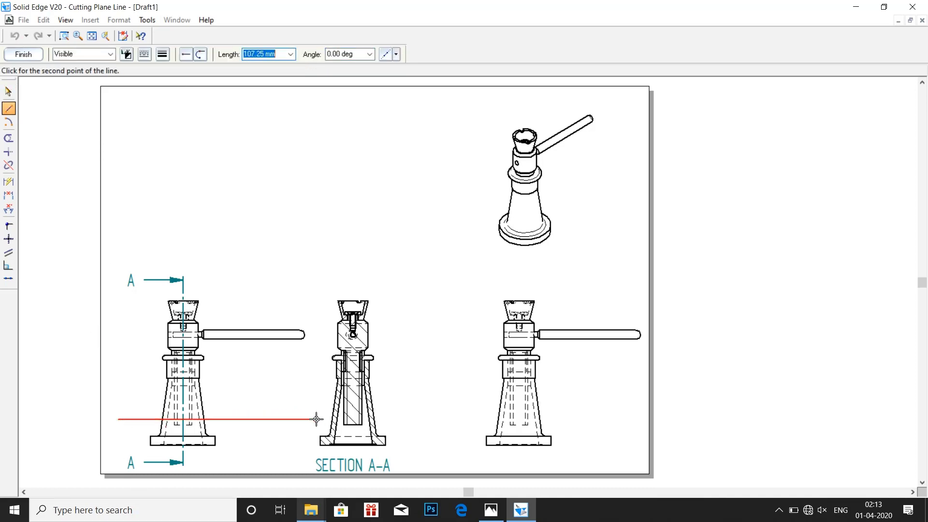
mouse_move(187, 209)
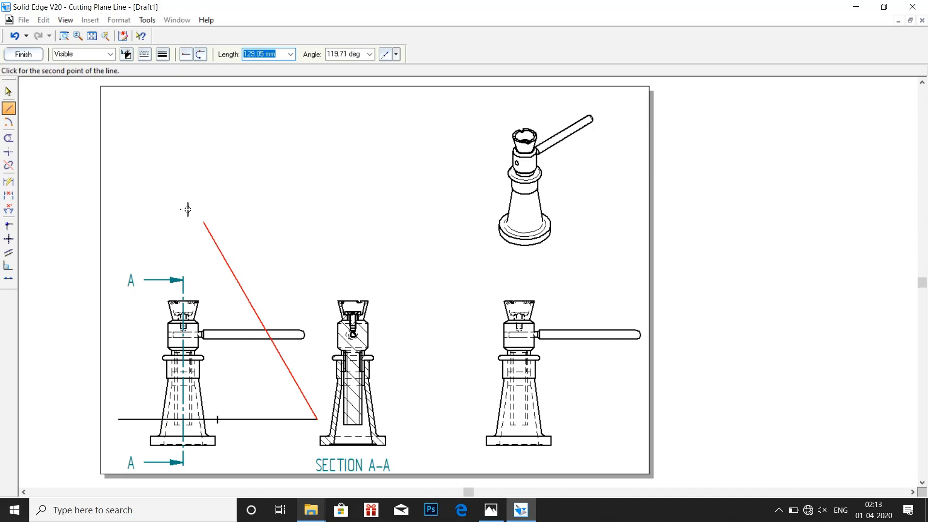
click(23, 54)
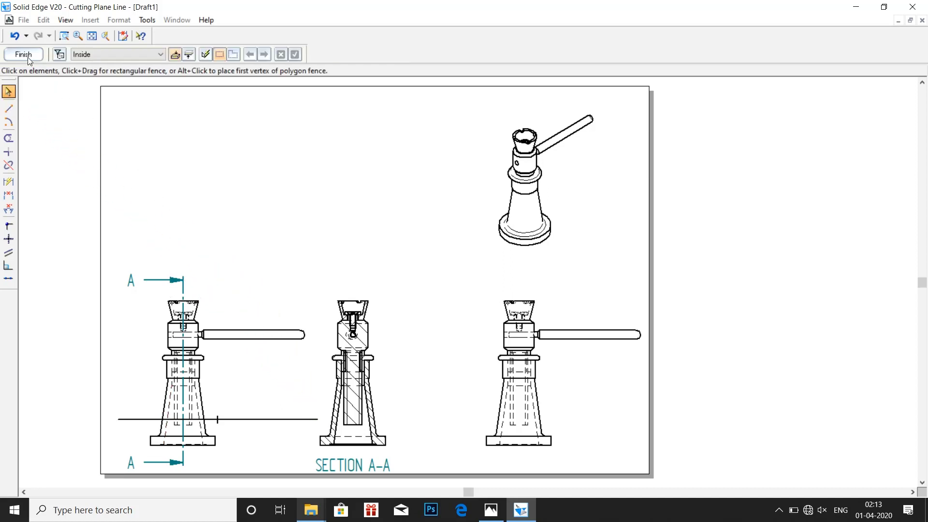
click(23, 54)
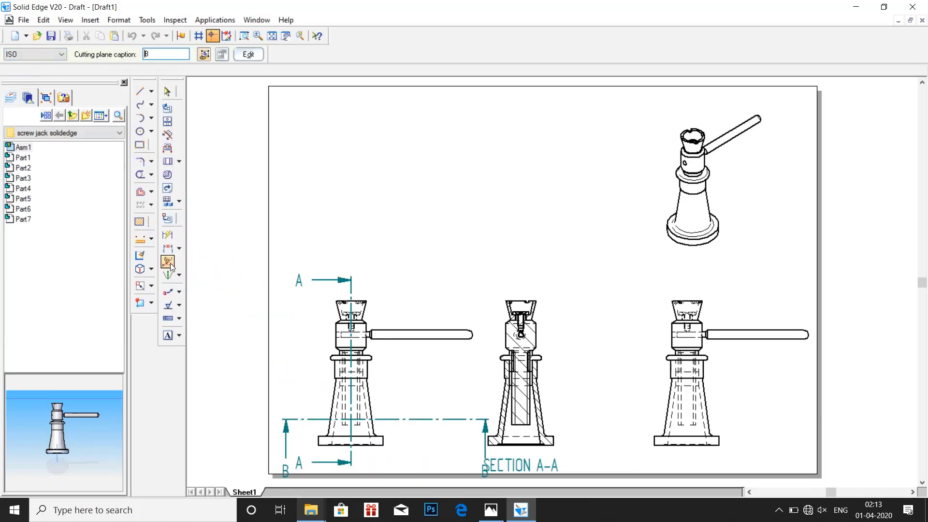
Step: Set the B-B arrow direction and place Section B-B above the left front view
click(167, 162)
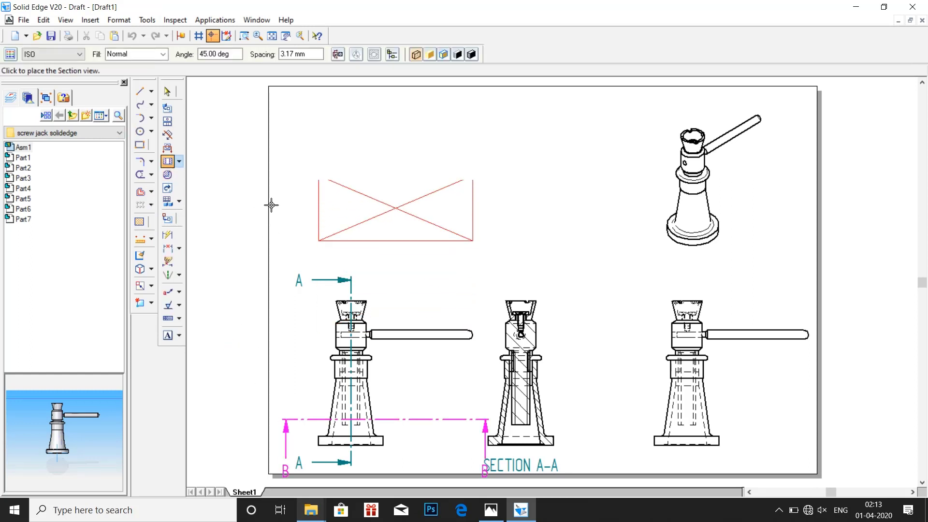
click(396, 210)
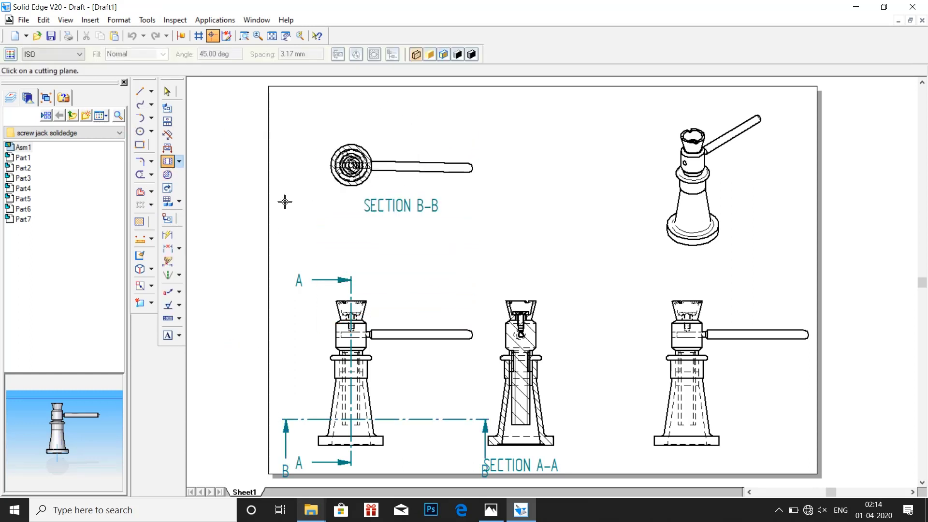
mouse_move(271, 283)
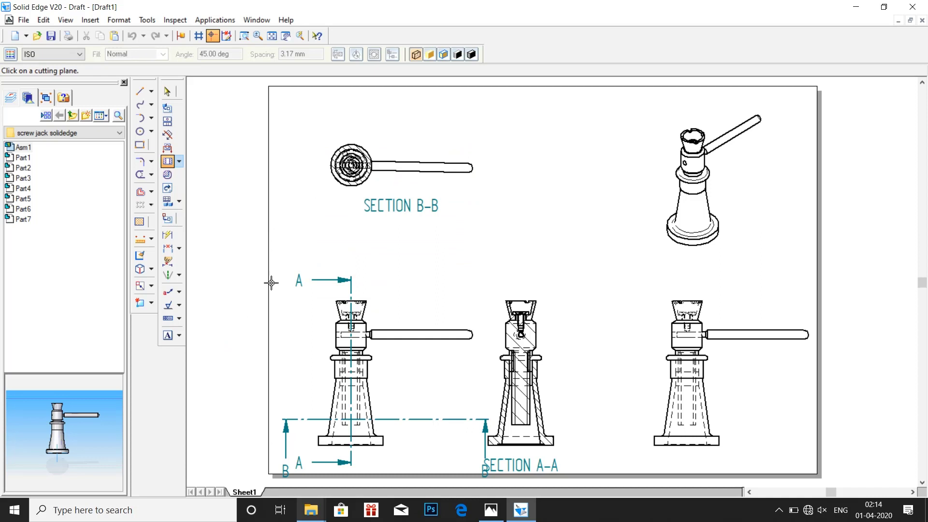
mouse_move(257, 267)
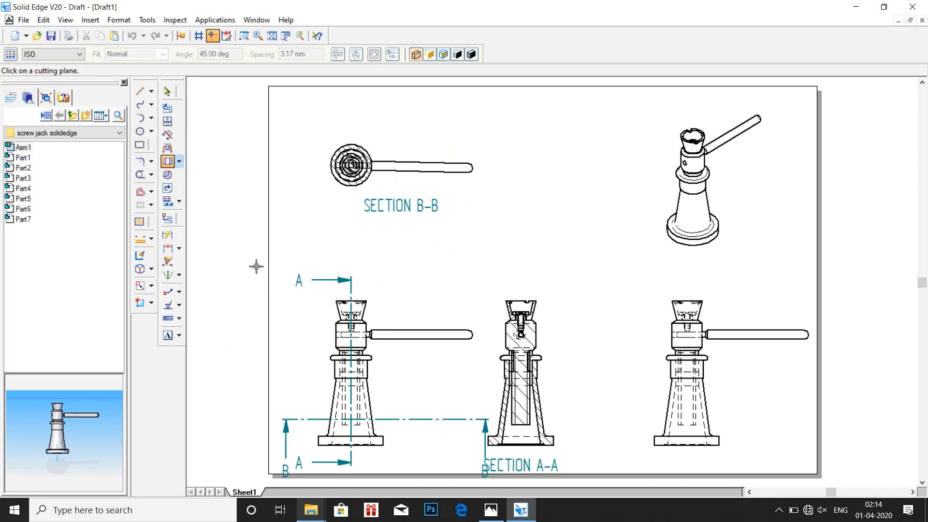
mouse_move(346, 364)
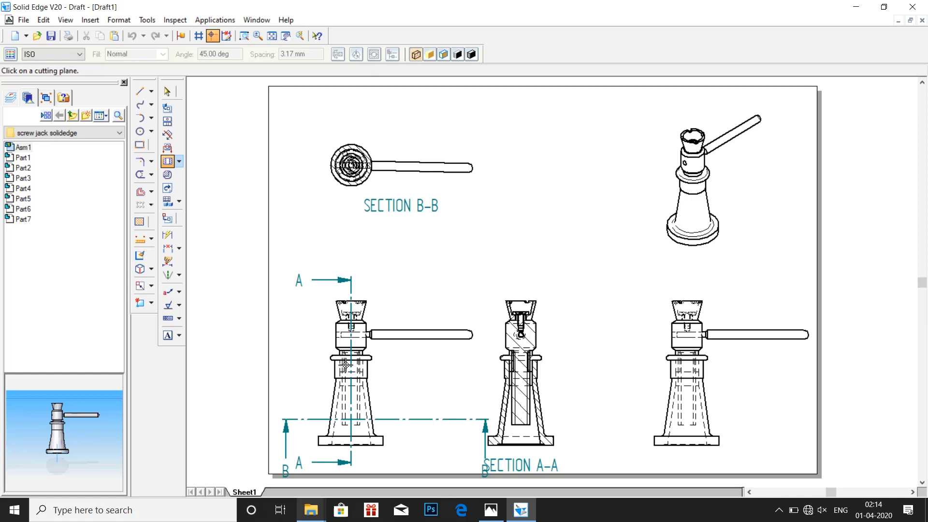
mouse_move(382, 283)
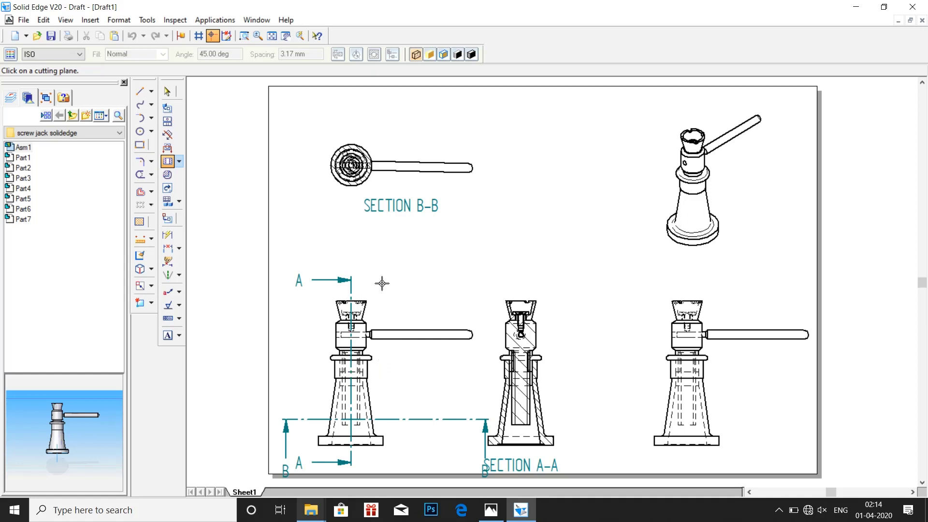
mouse_move(207, 182)
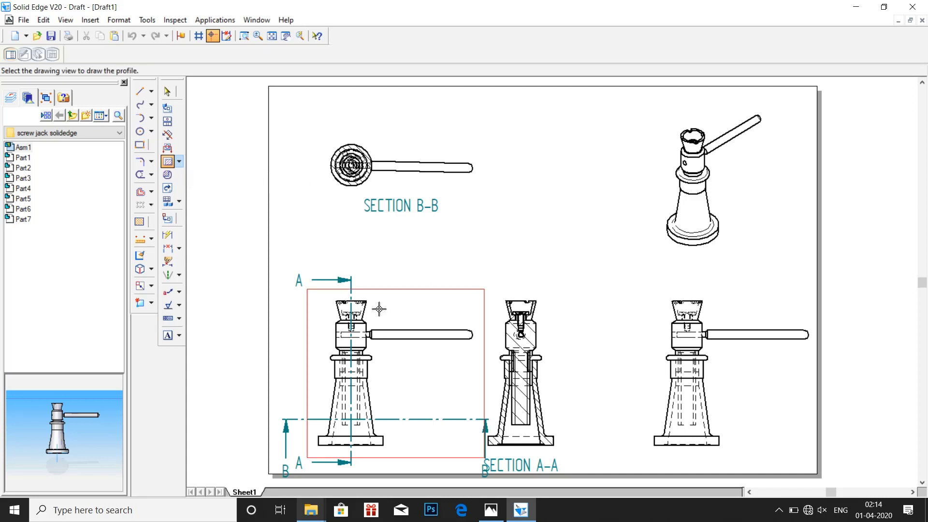
mouse_move(393, 318)
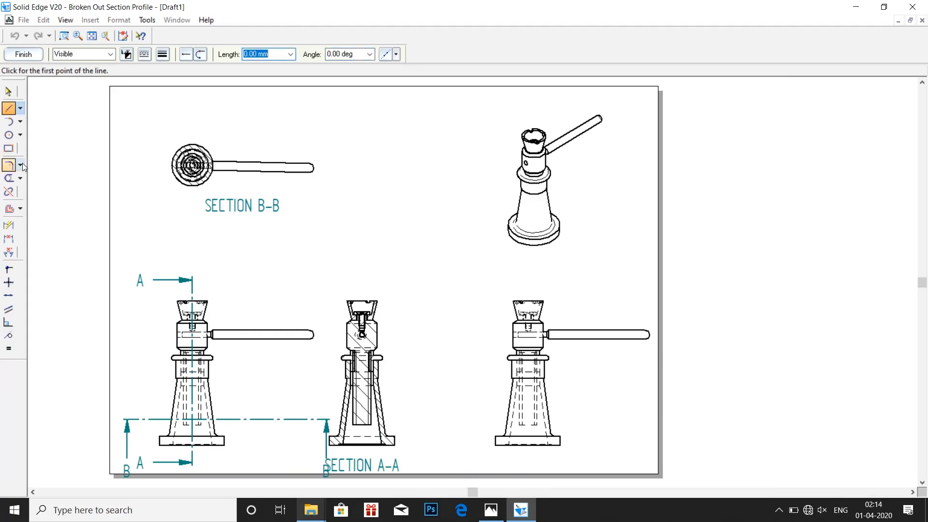
Step: Draw a rectangular broken-out section boundary over the upper left front view and finish it
click(9, 149)
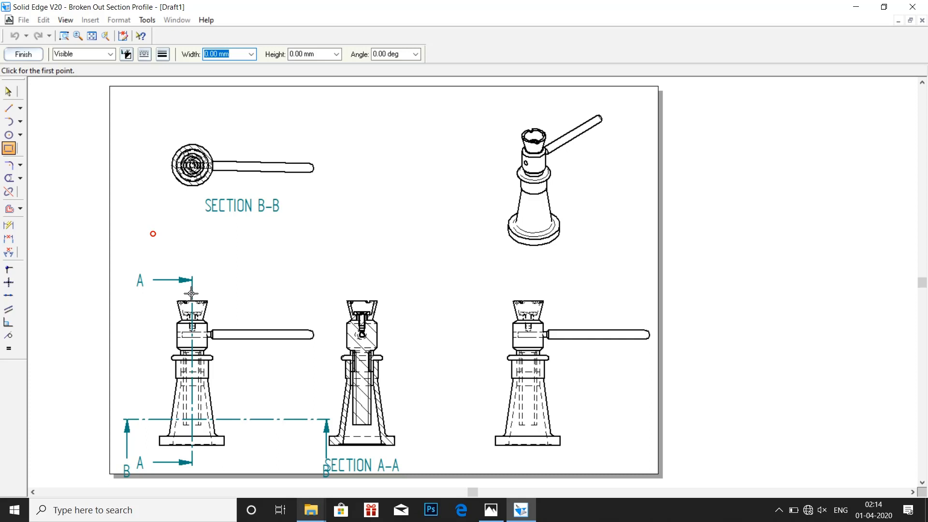
click(192, 291)
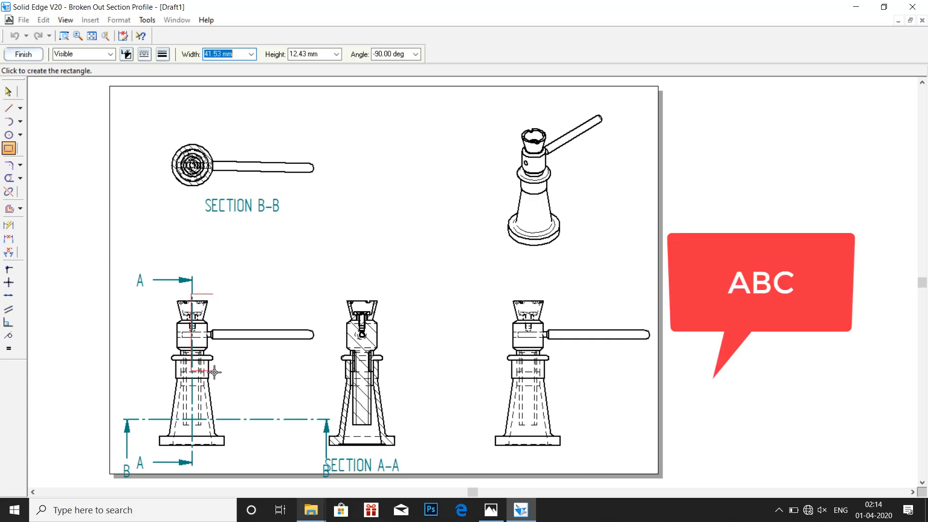
mouse_move(249, 374)
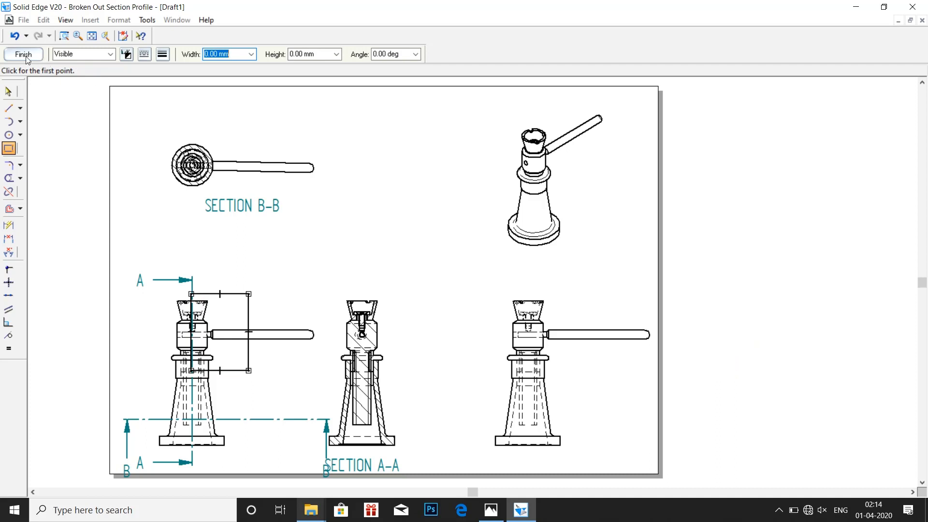
click(22, 54)
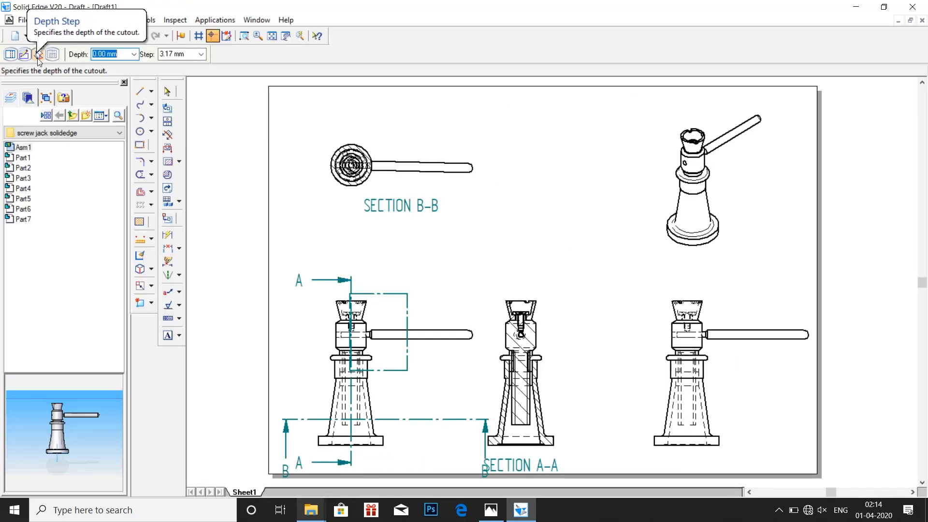
mouse_move(347, 265)
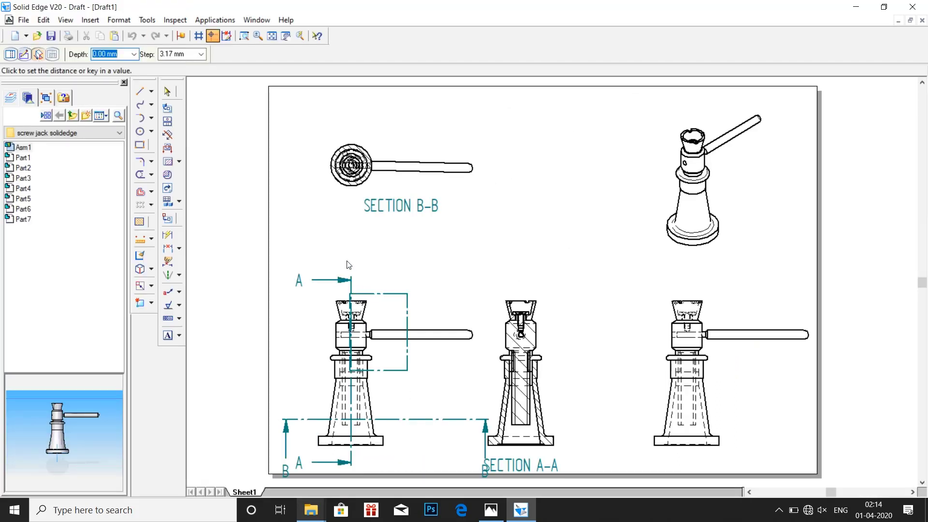
Step: Set the cut depth for the broken-out section
click(352, 167)
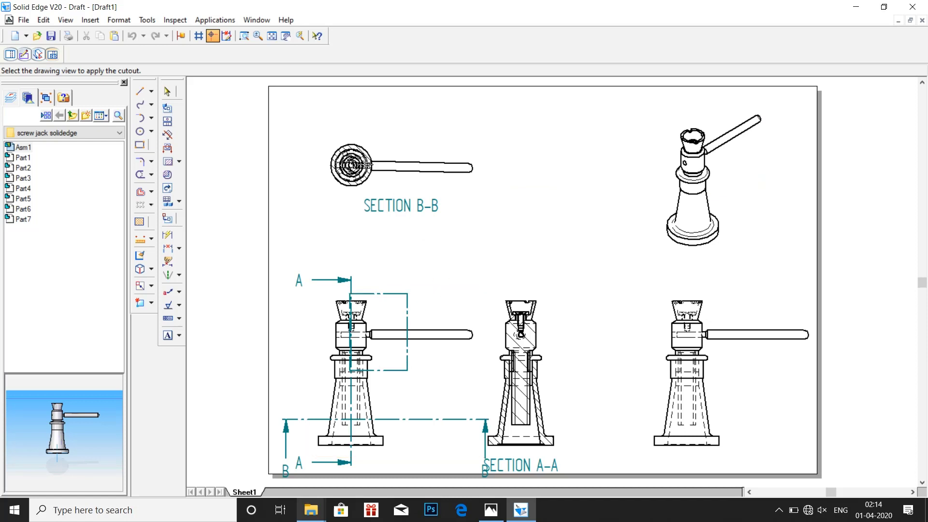
mouse_move(407, 178)
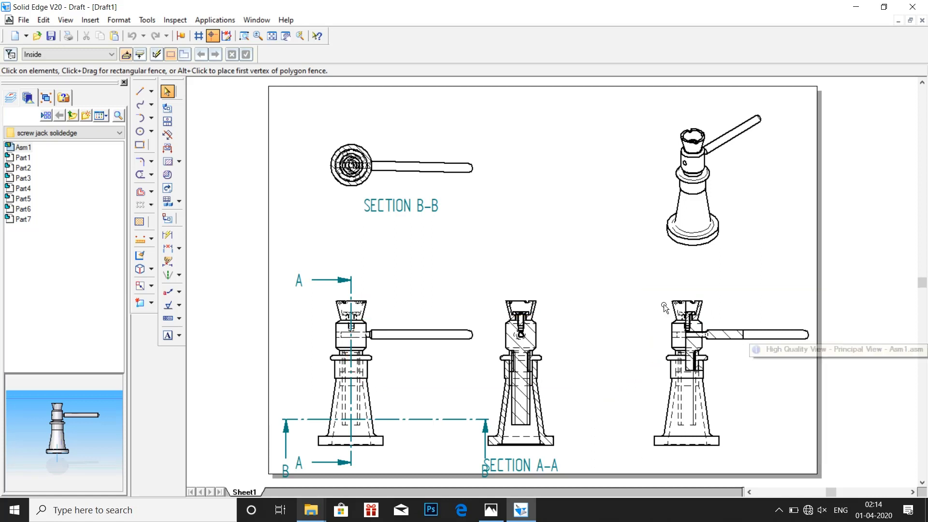
mouse_move(719, 300)
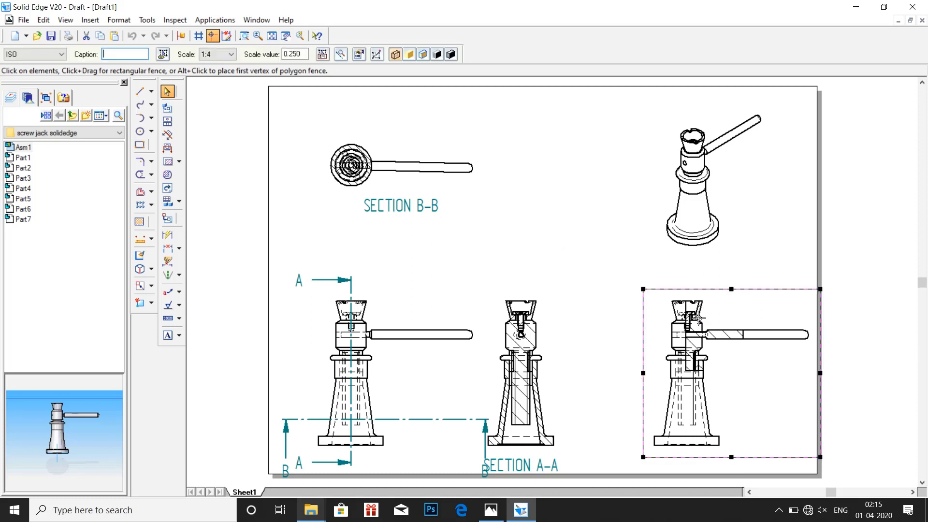
Step: Delete the broken-out right view and place Section A-A beside the front view
key(Delete)
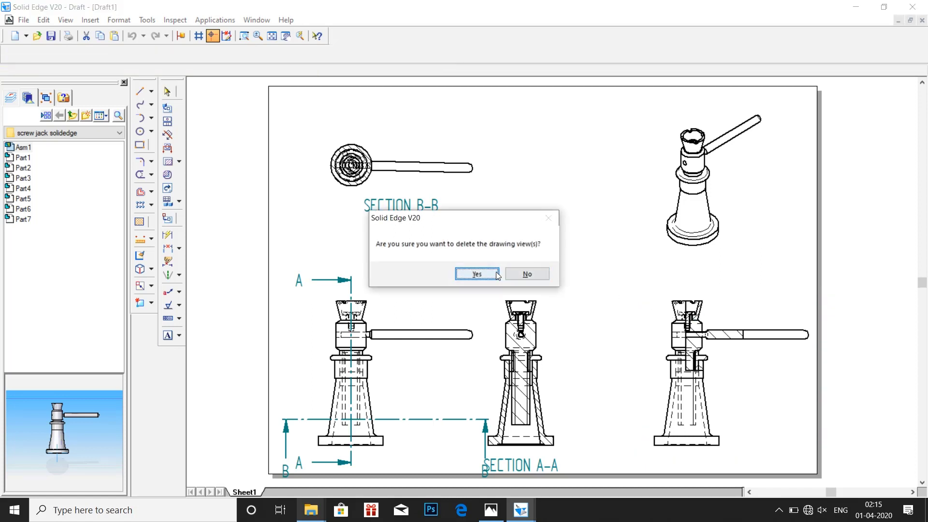
click(476, 274)
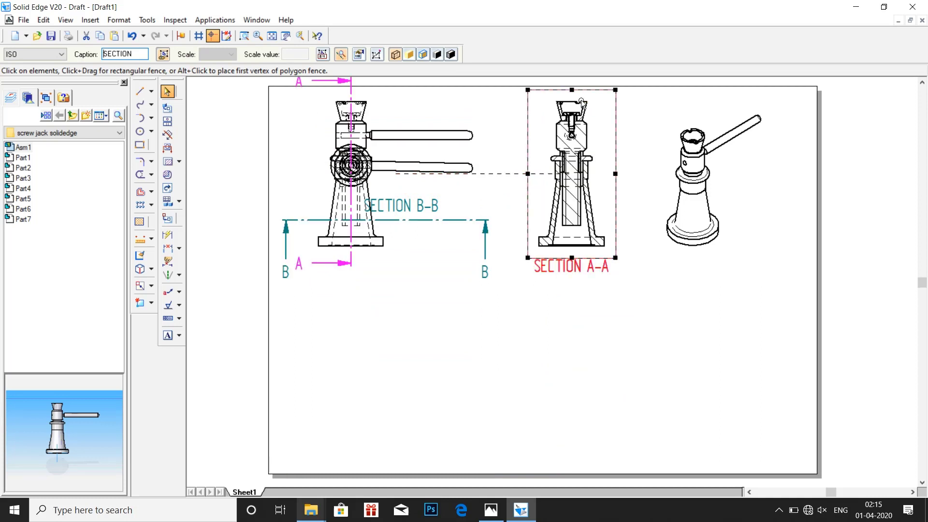
click(441, 195)
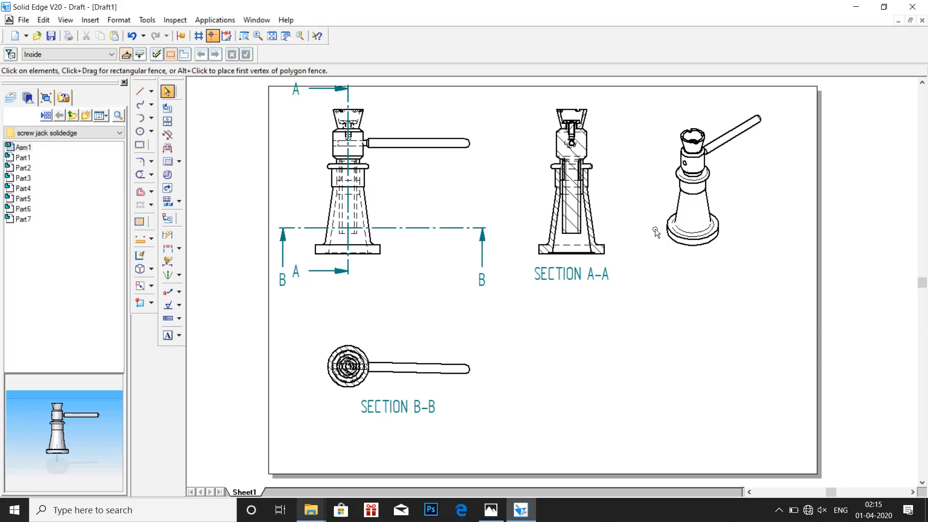
mouse_move(674, 205)
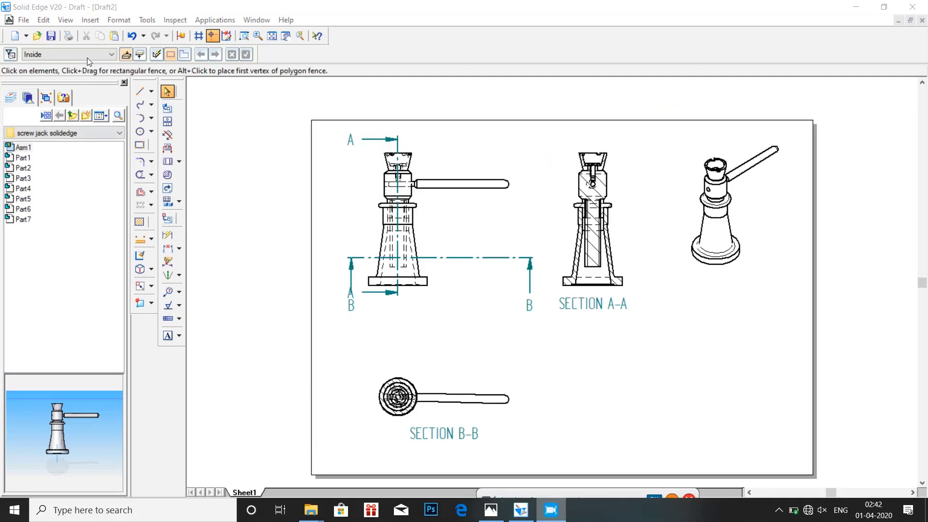
mouse_move(167, 201)
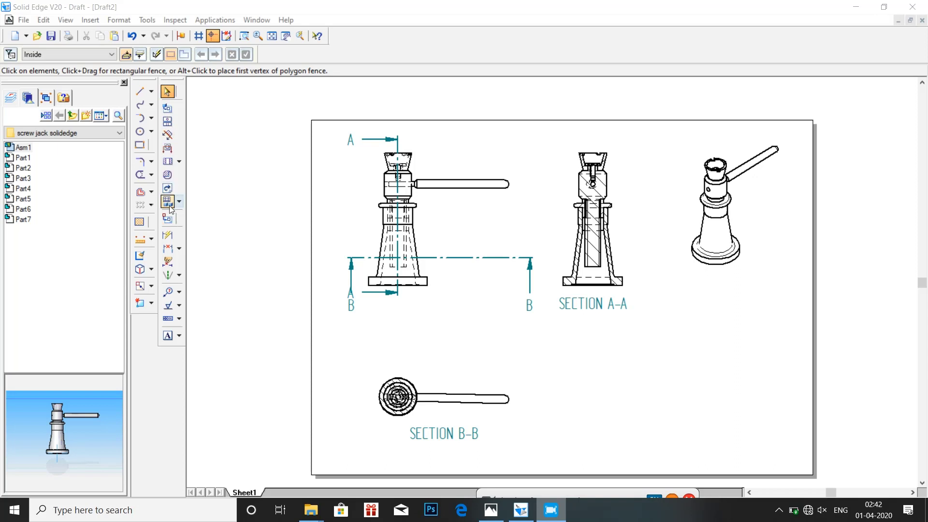
Step: Create a parts list with Auto-Balloon on the front view and place it below Section A-A
click(178, 201)
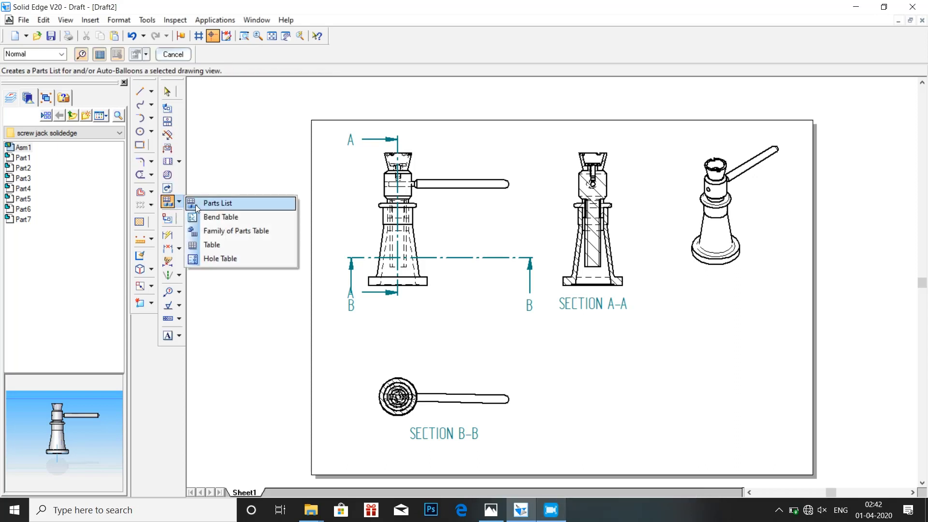
click(217, 203)
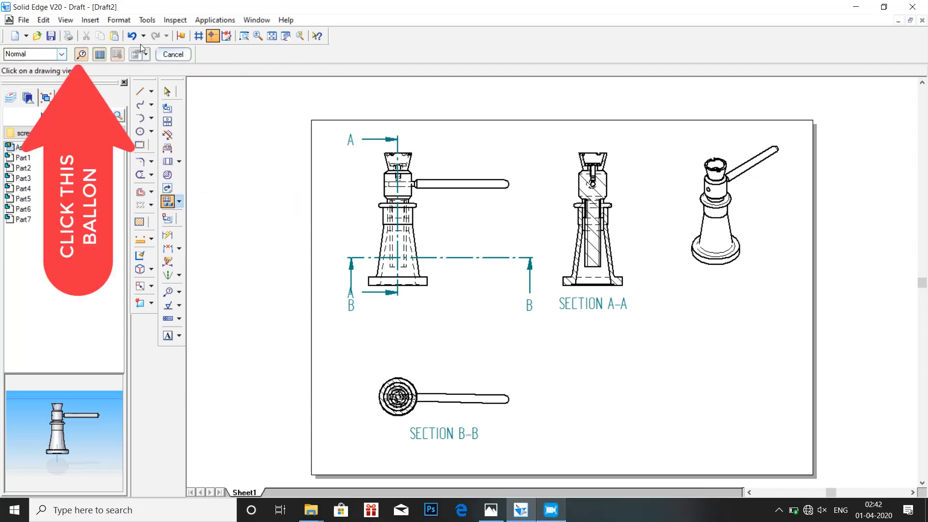
click(397, 213)
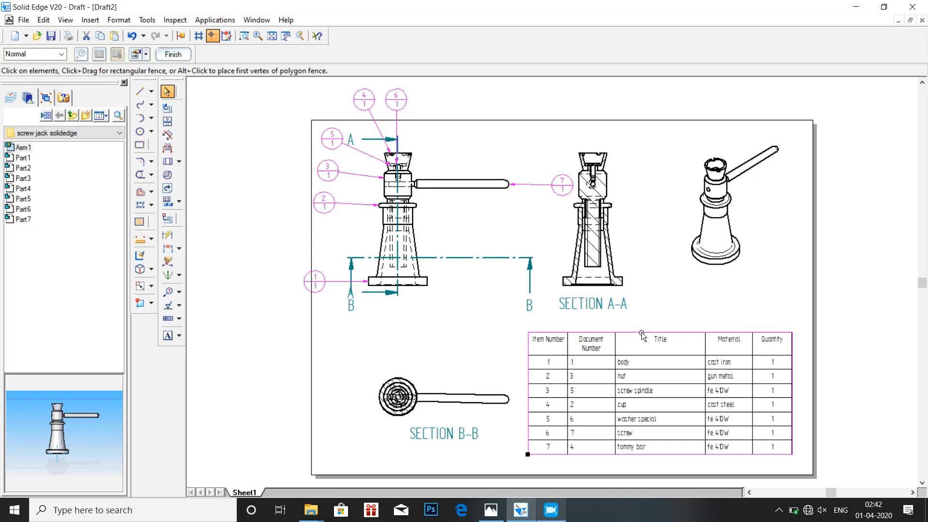
click(650, 326)
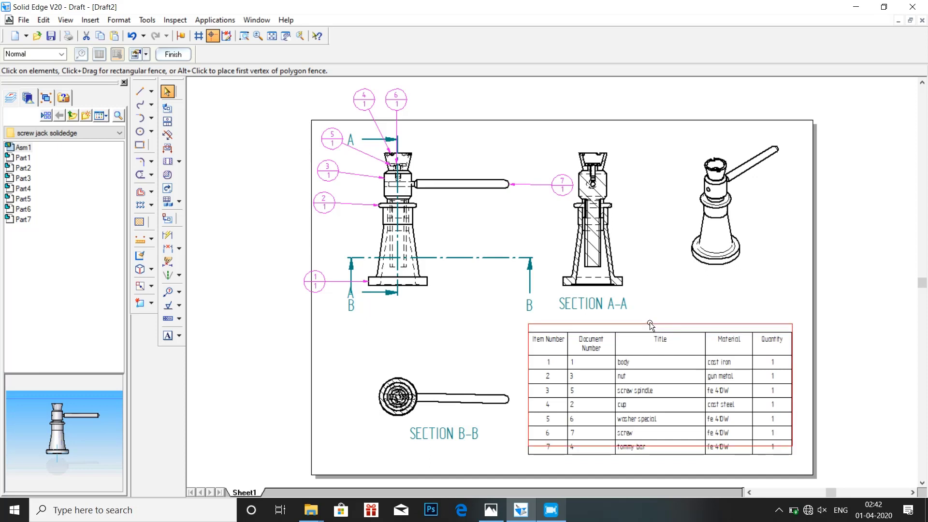
click(394, 99)
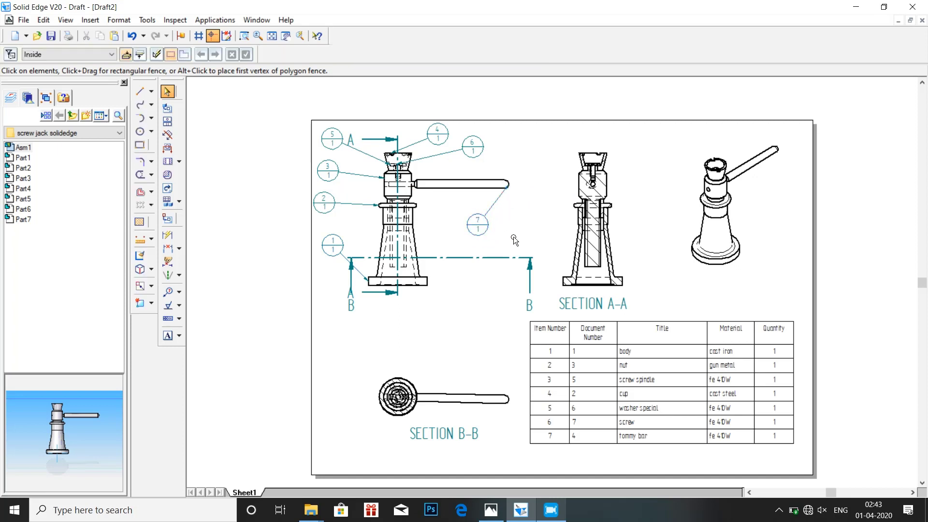
mouse_move(448, 342)
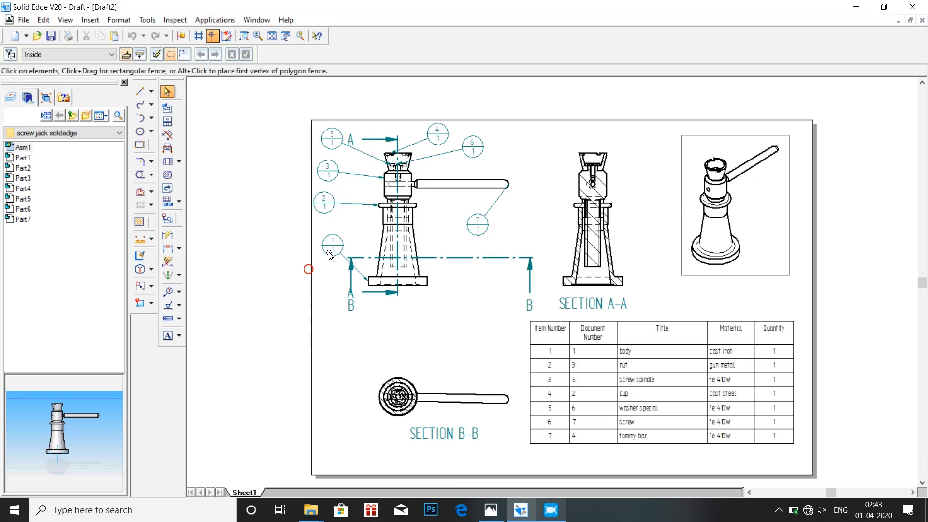
Step: Move balloon 1 beside the base and balloon 2 beside the body, clear of the view
click(550, 368)
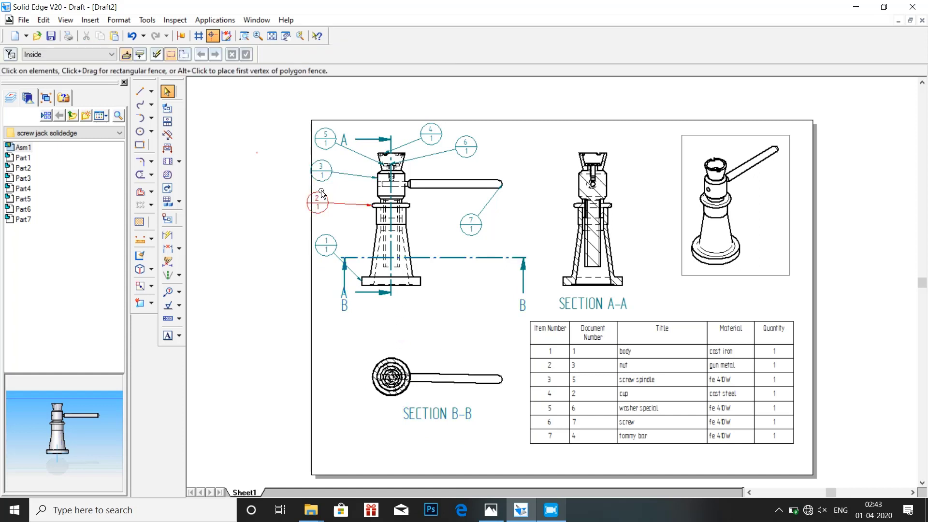
click(340, 187)
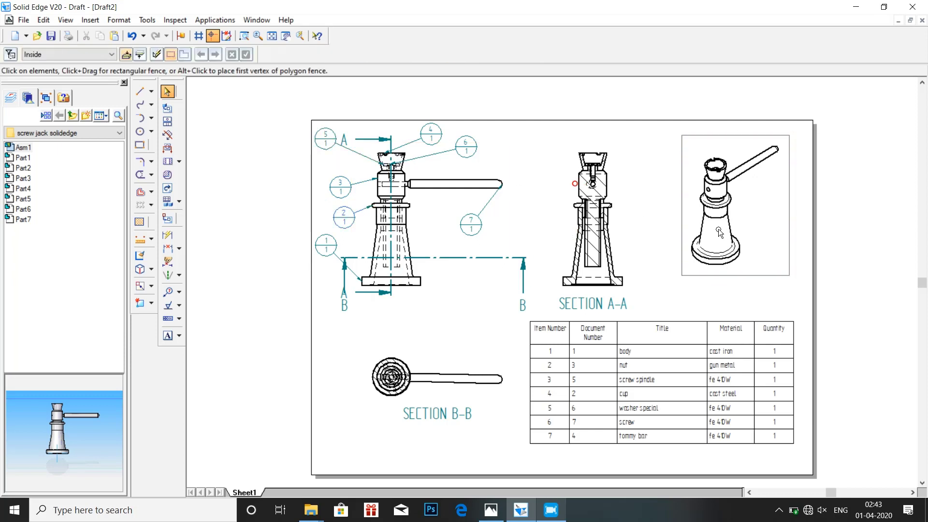
Step: Set the isometric view's properties to display it shaded
right_click(720, 233)
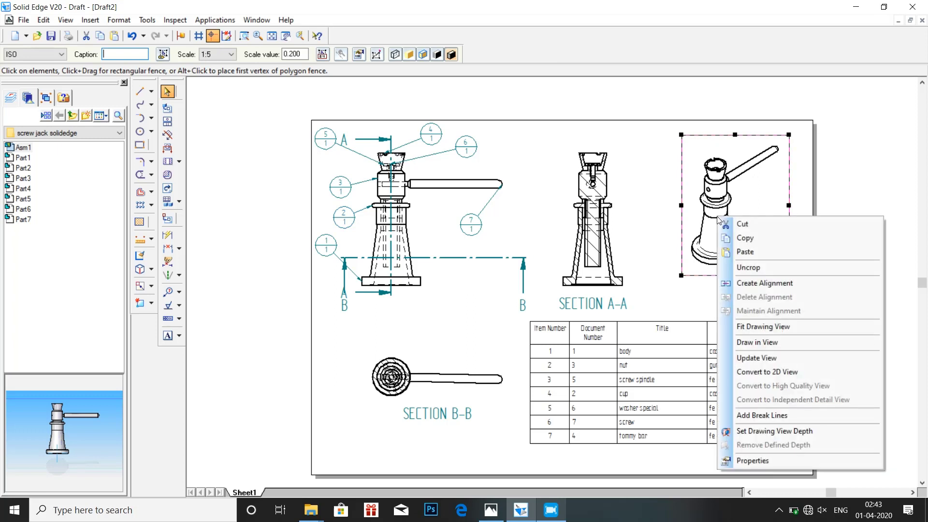
click(782, 386)
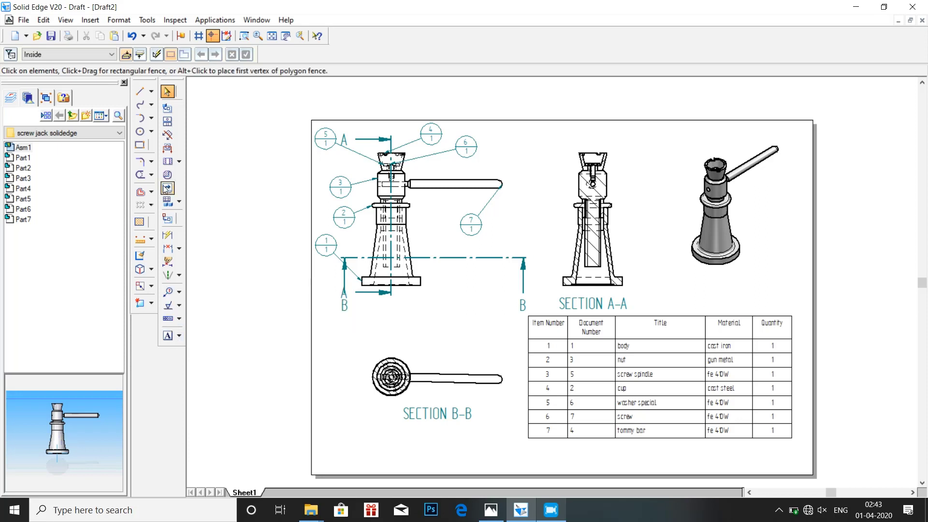
Step: Draw the title box bottom edge and two vertical dividers splitting it into three cells
click(140, 91)
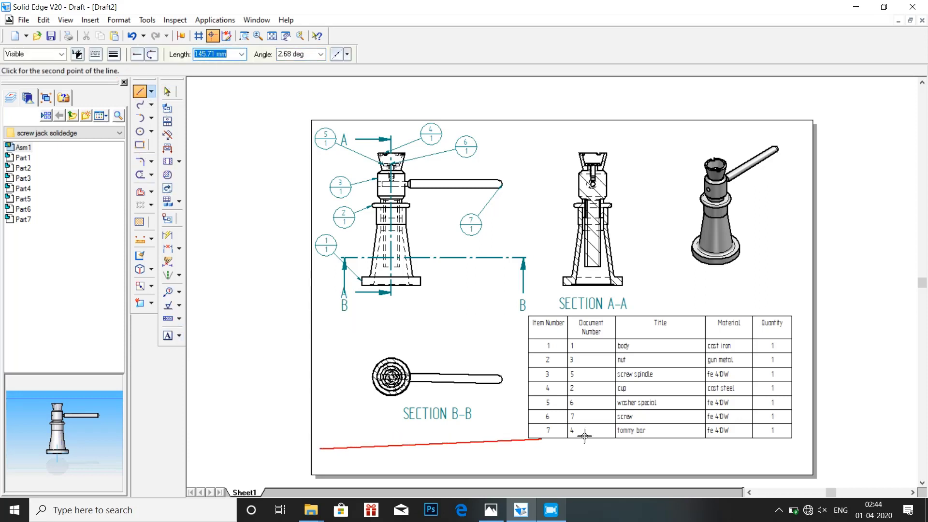
click(800, 454)
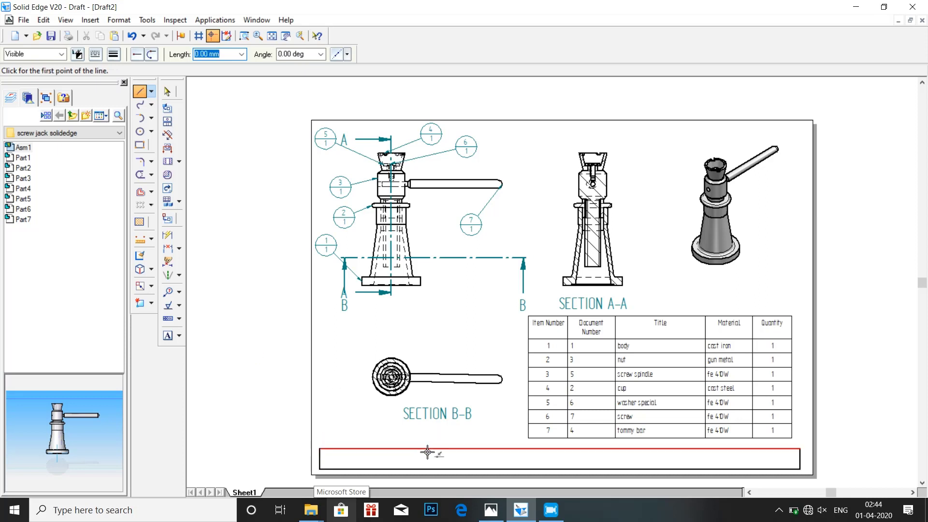
click(428, 452)
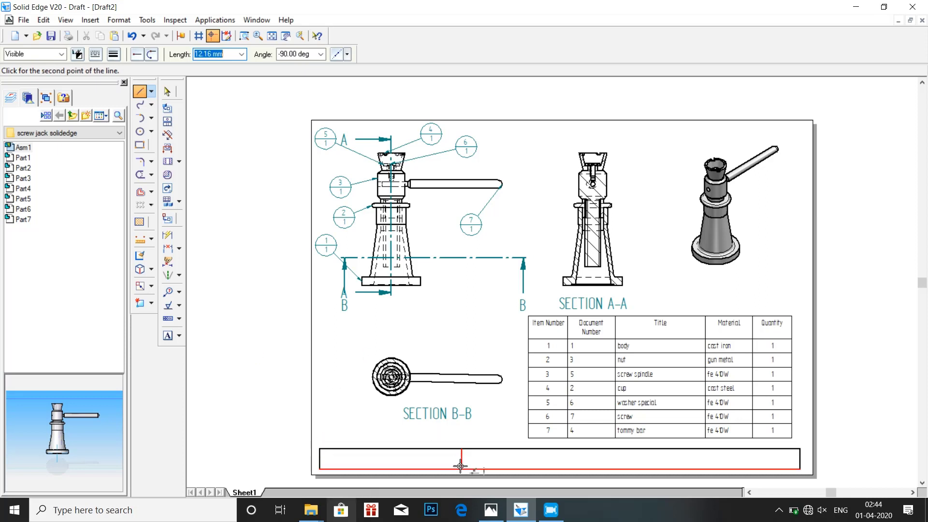
mouse_move(464, 442)
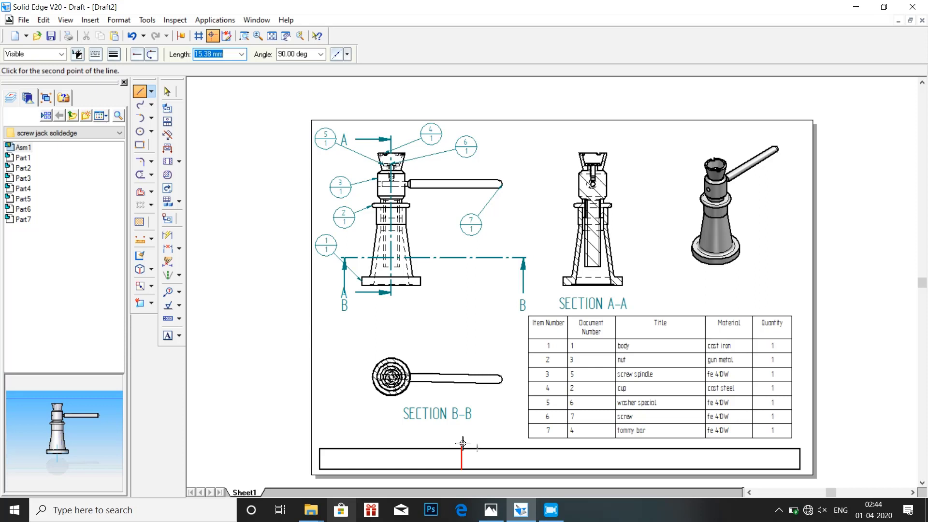
click(167, 91)
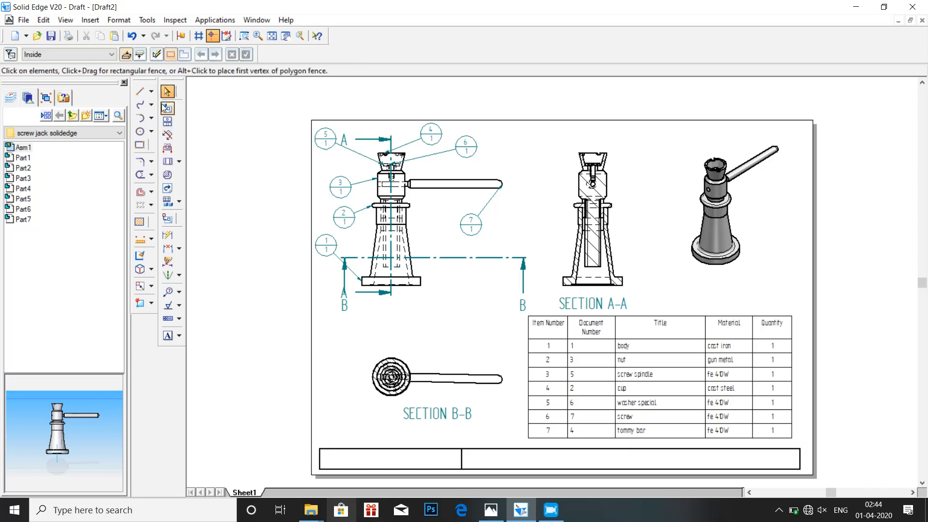
click(141, 91)
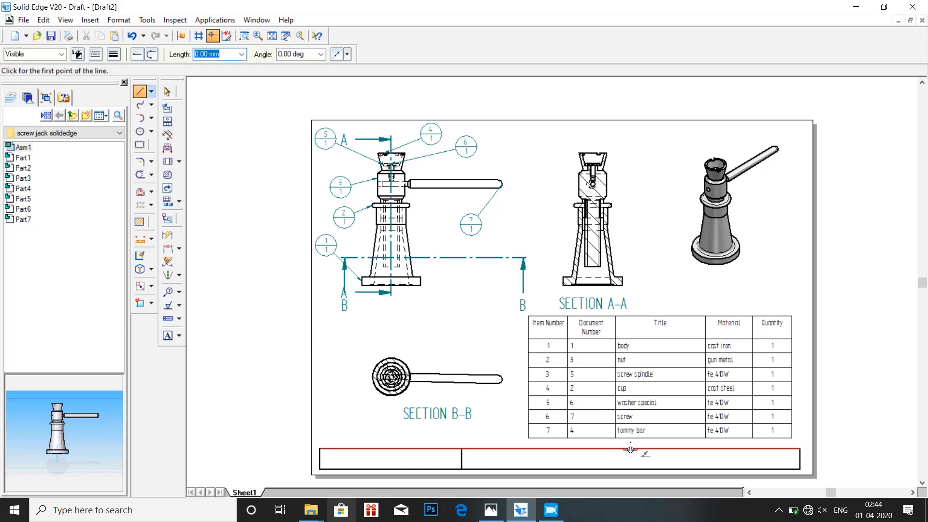
click(630, 453)
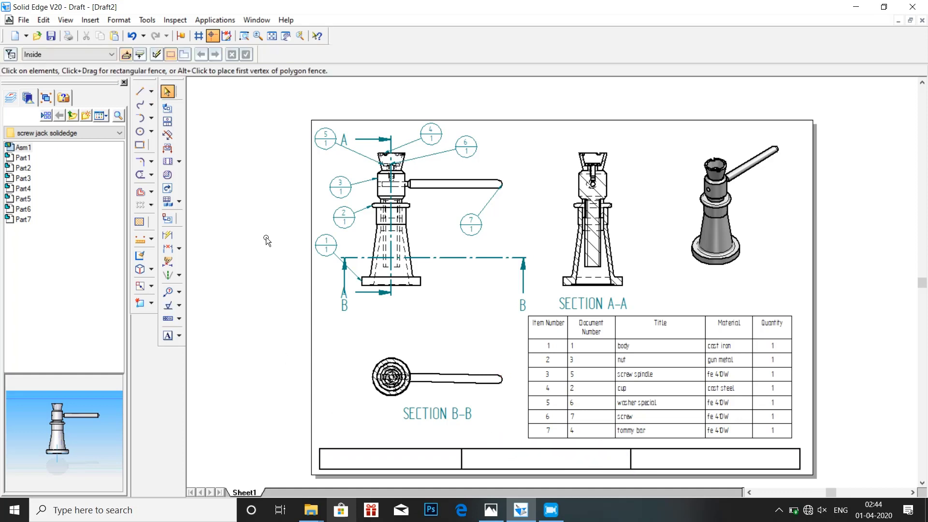
mouse_move(216, 158)
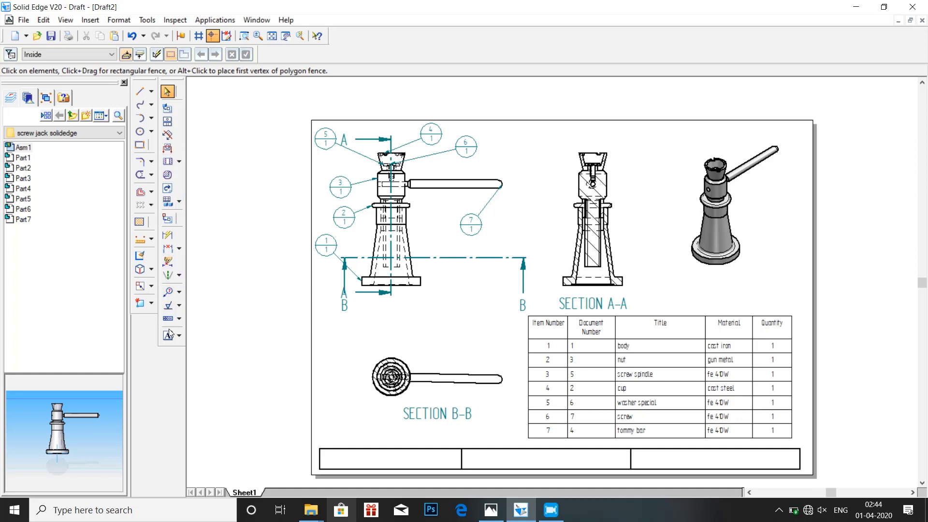
Step: Add the name label in the first title cell and the usn label in the middle cell
click(167, 336)
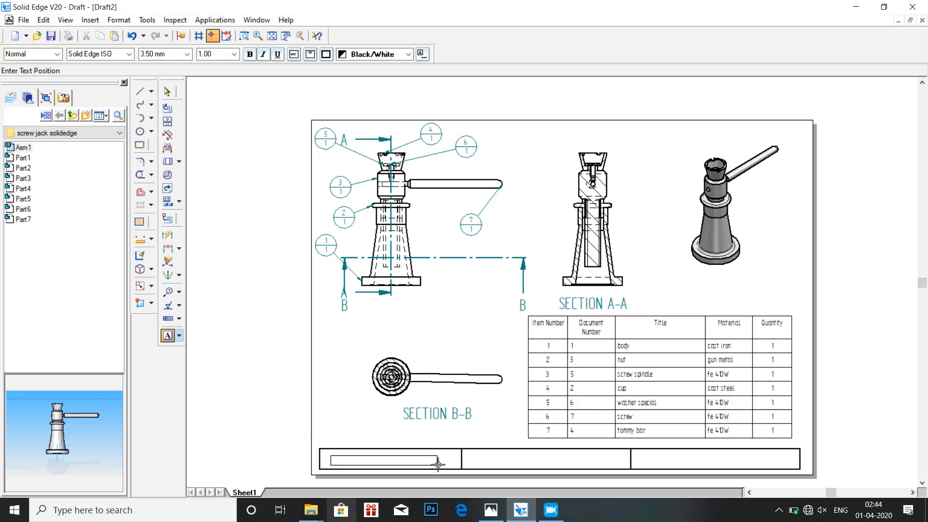
click(385, 459)
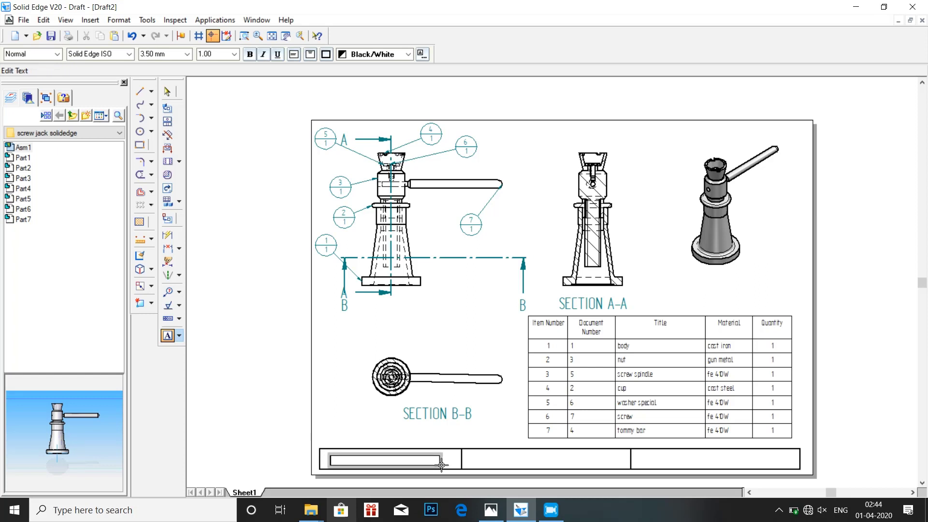
text(han)
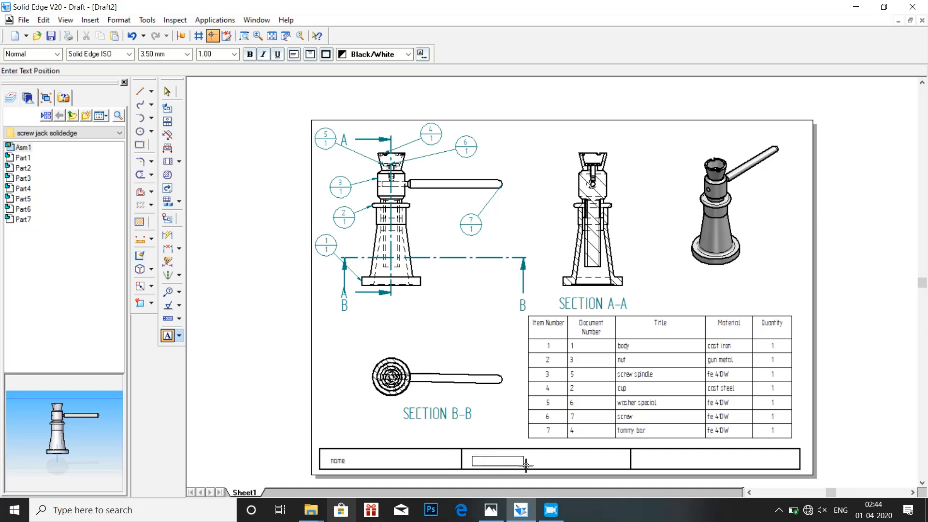
click(502, 460)
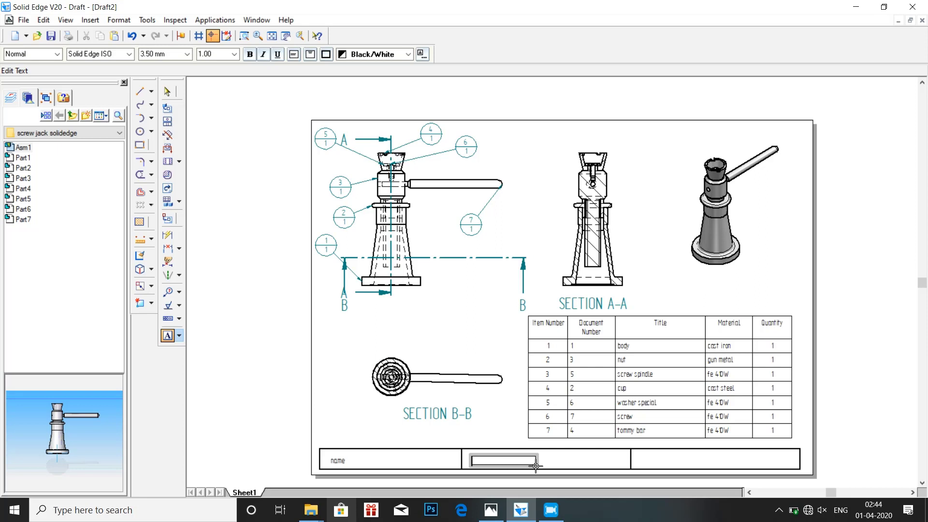
text(ign)
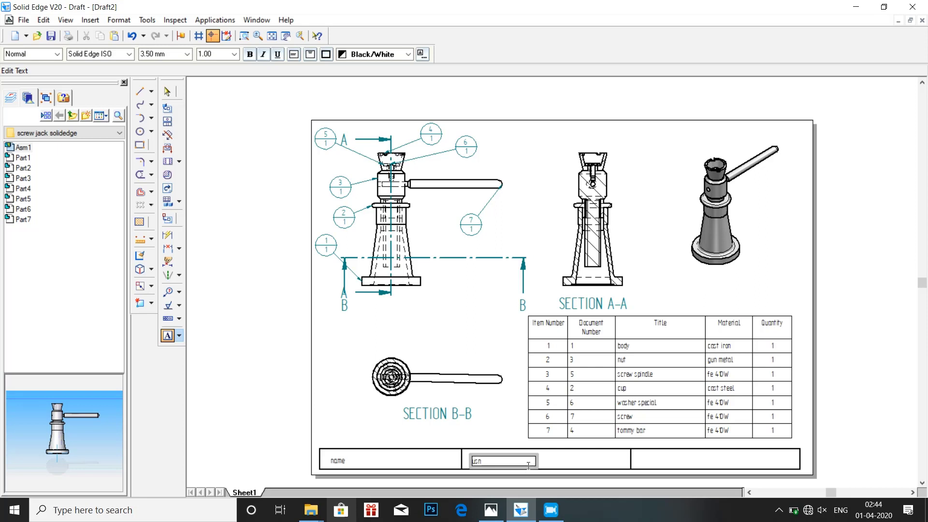
click(168, 91)
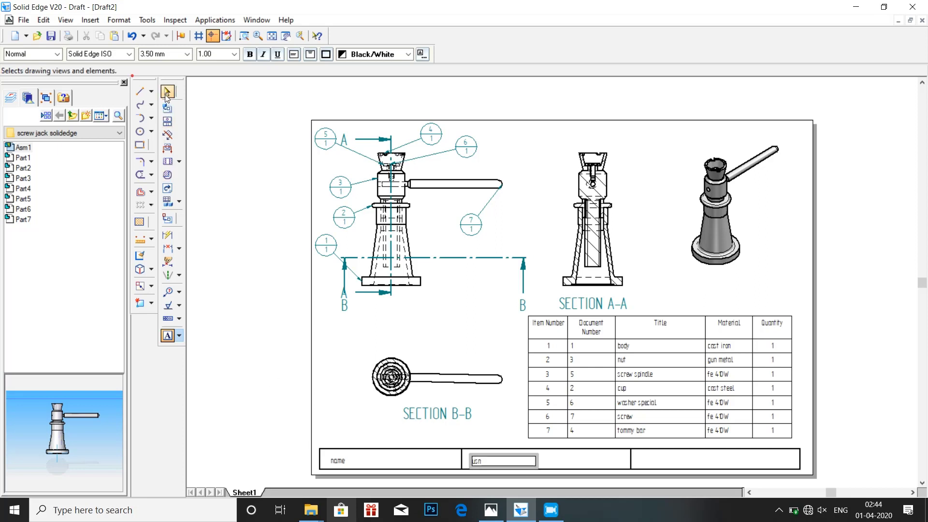
click(385, 460)
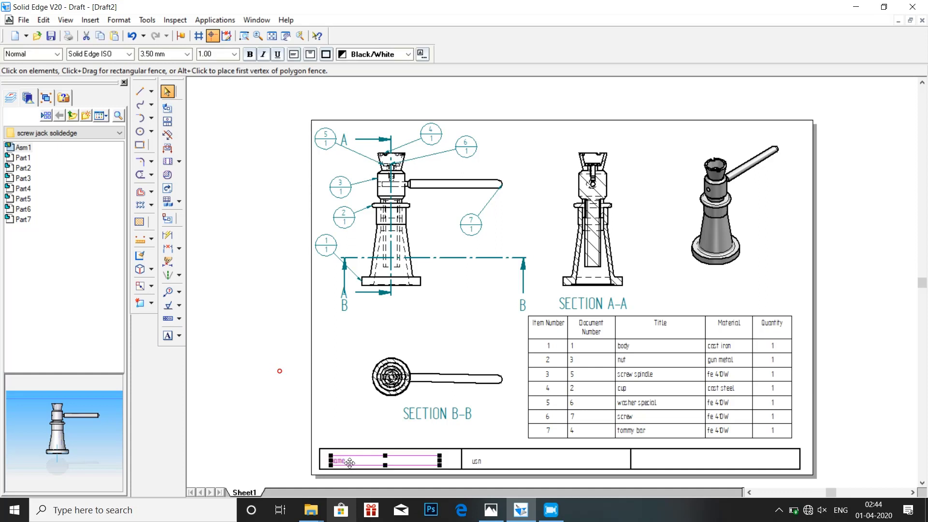
Step: Edit the name and usn labels to a 5.00 mm text size
double_click(337, 461)
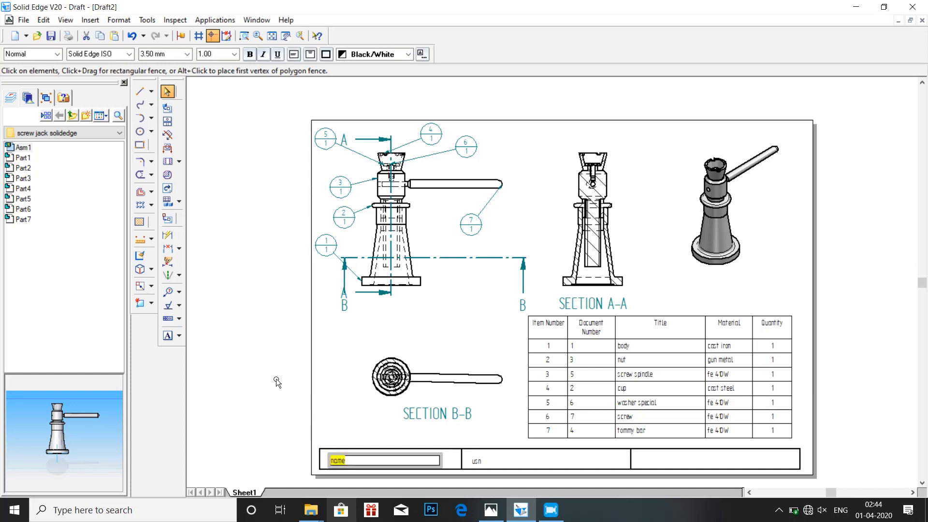
mouse_move(193, 54)
text(5)
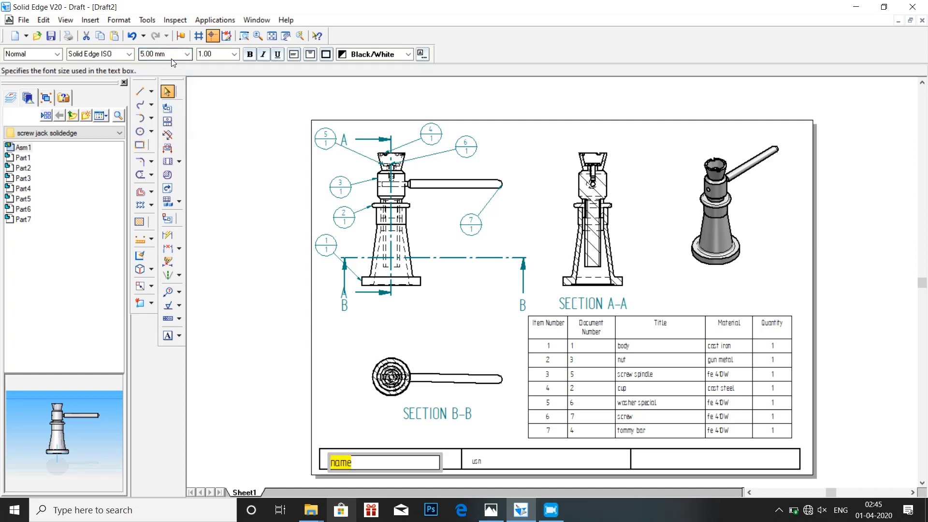
click(502, 461)
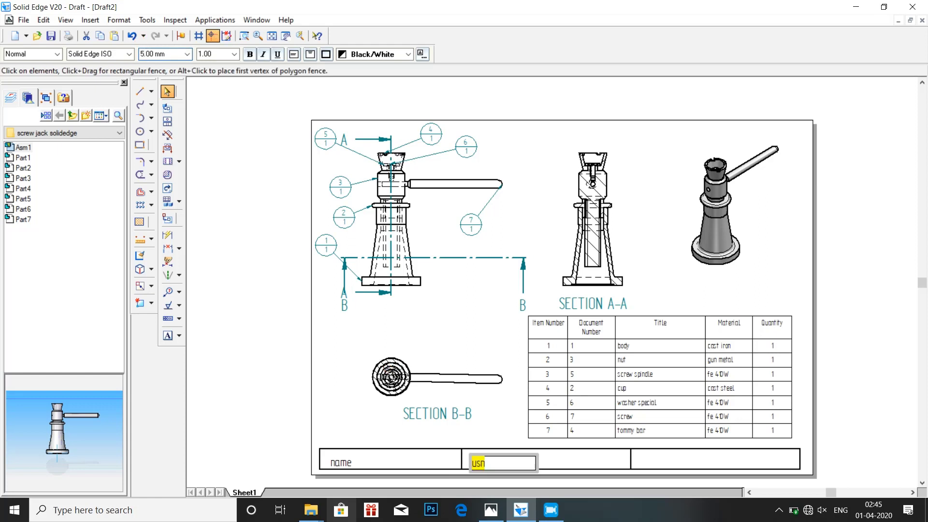
mouse_move(270, 285)
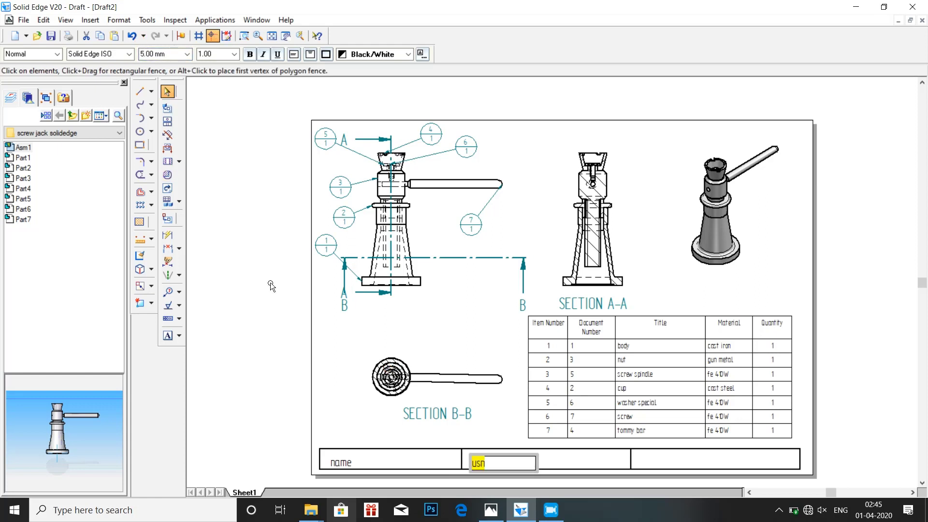
click(346, 462)
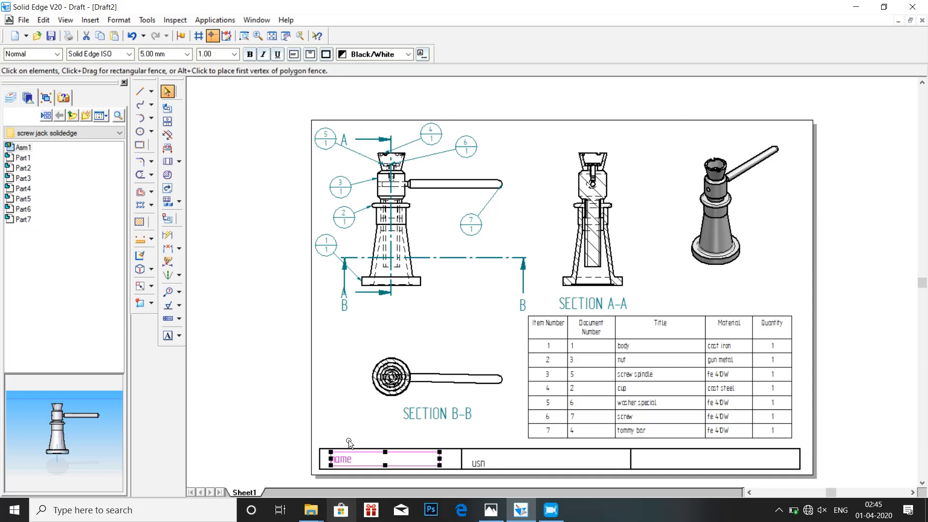
click(479, 462)
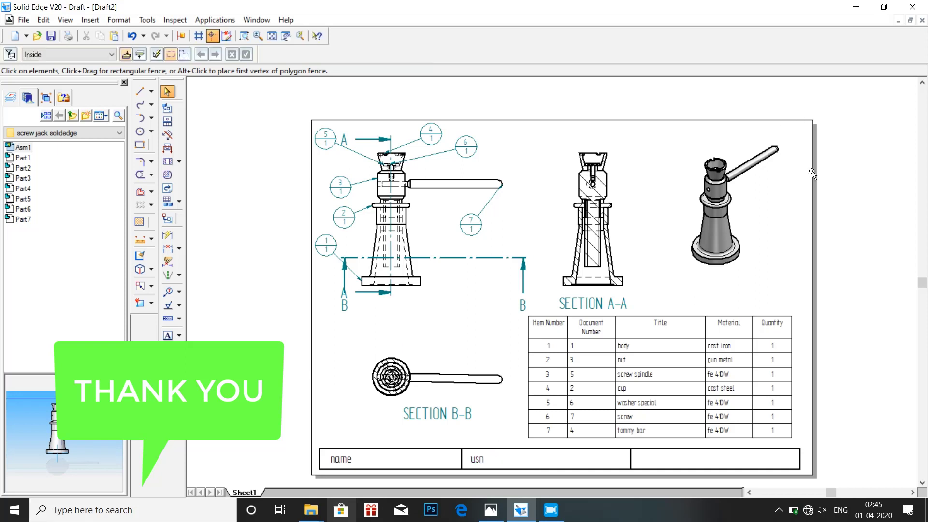
mouse_move(117, 4)
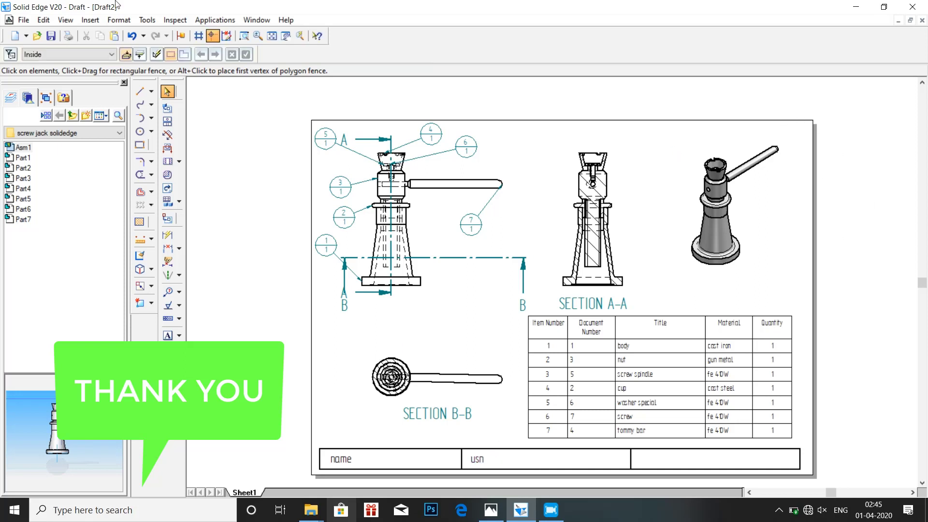
Step: Save the drawing via Save As as draft document Asm1.dft
click(23, 20)
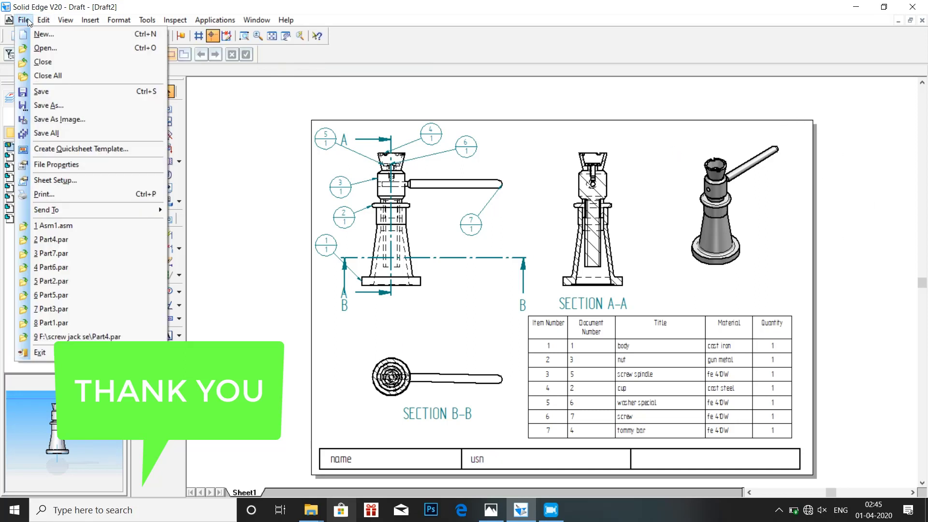
mouse_move(59, 268)
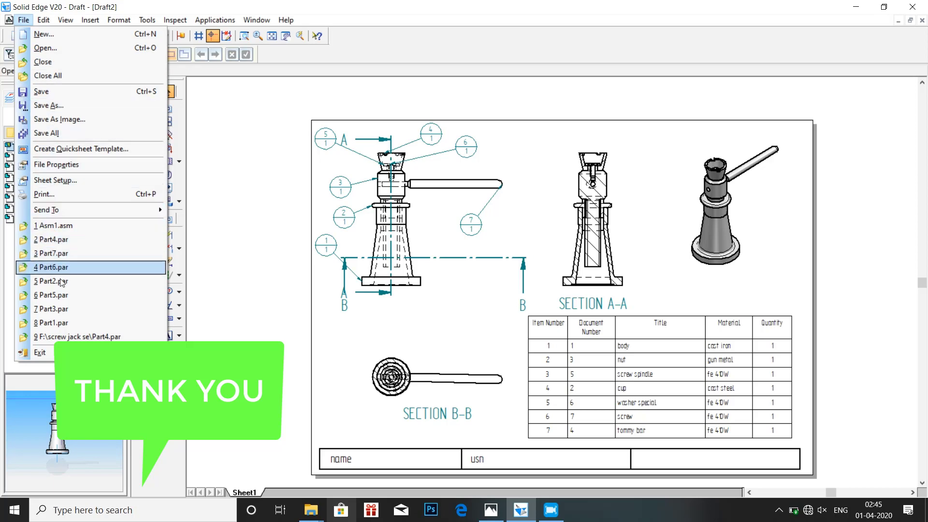
mouse_move(59, 119)
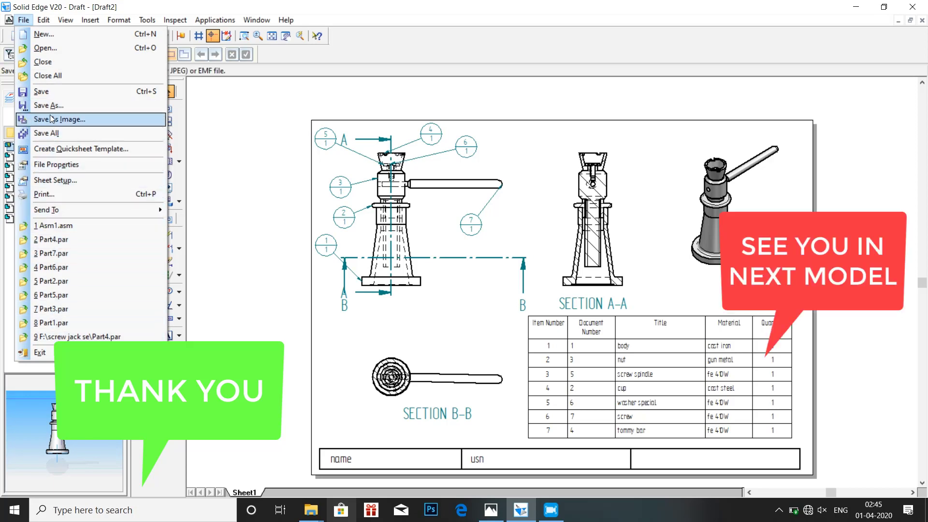
click(49, 106)
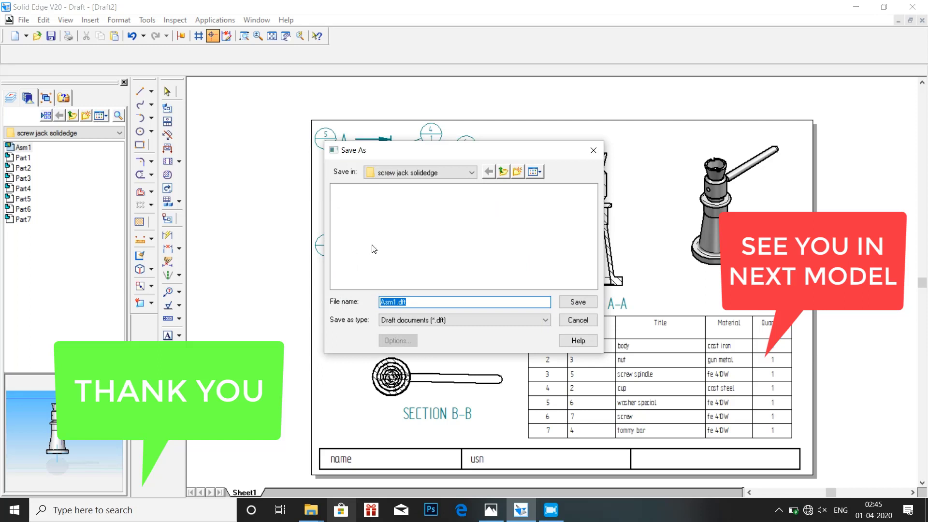
mouse_move(529, 245)
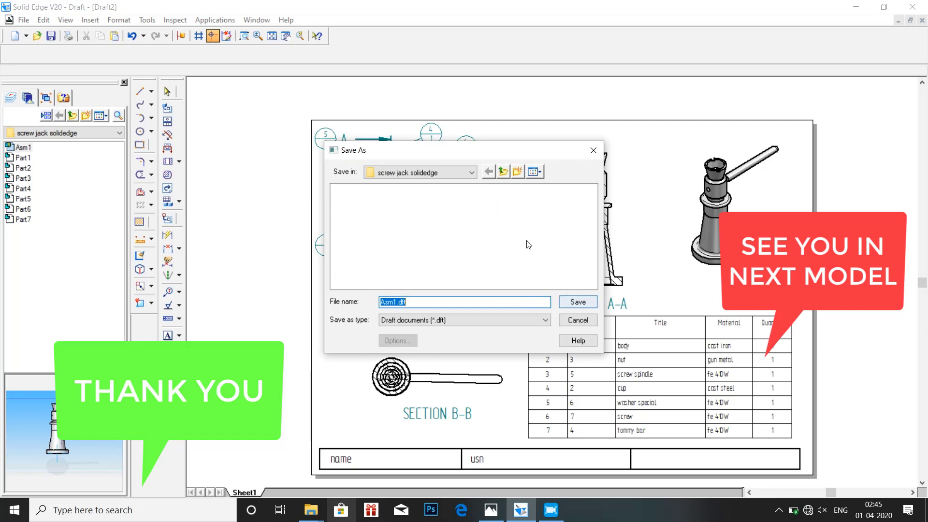
click(577, 302)
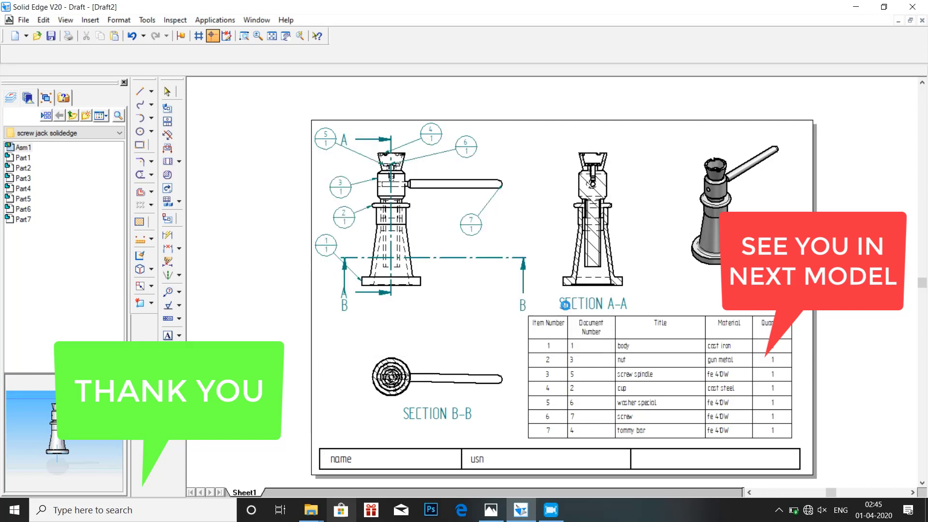